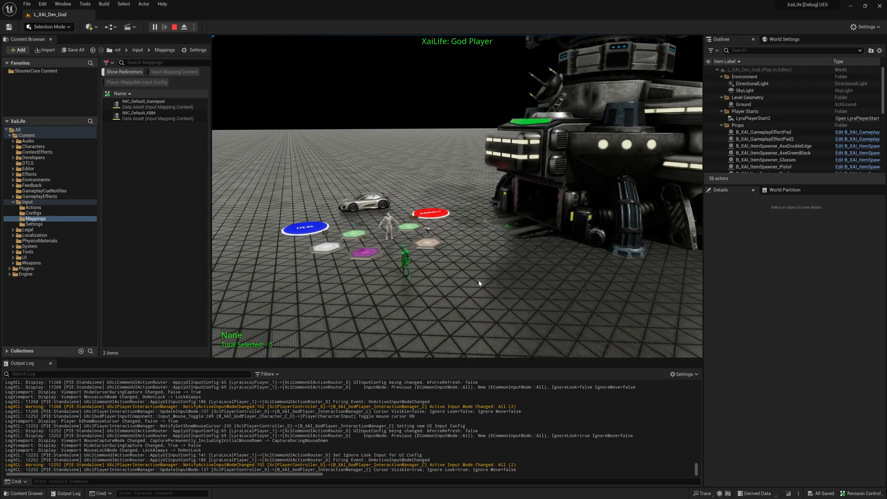
Step: Select the sports car and the humanoid bot in-game and pick the bot's attack-target action
{"action": "left_click", "coordinate": [406, 266]}
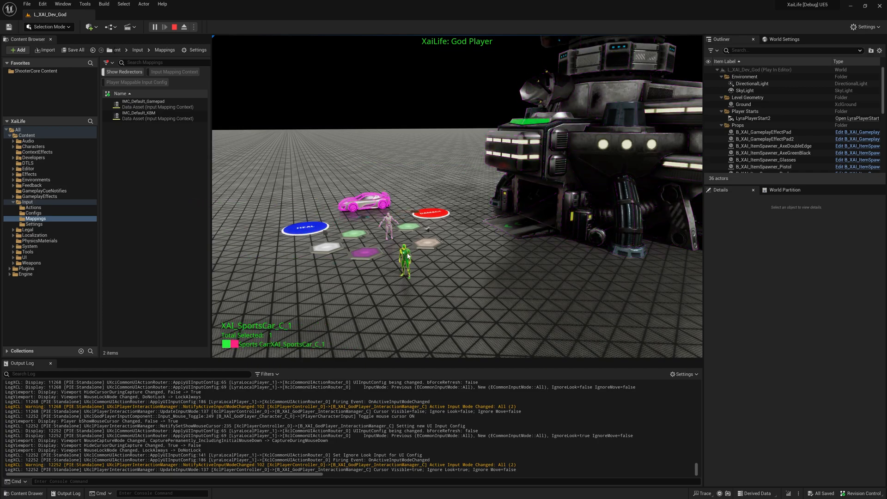
{"action": "left_click", "coordinate": [406, 263]}
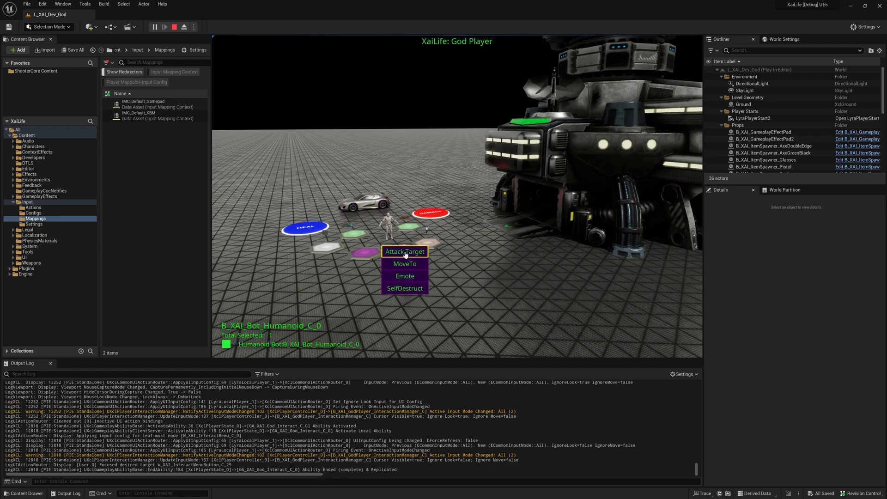
{"action": "mouse_move", "coordinate": [404, 276]}
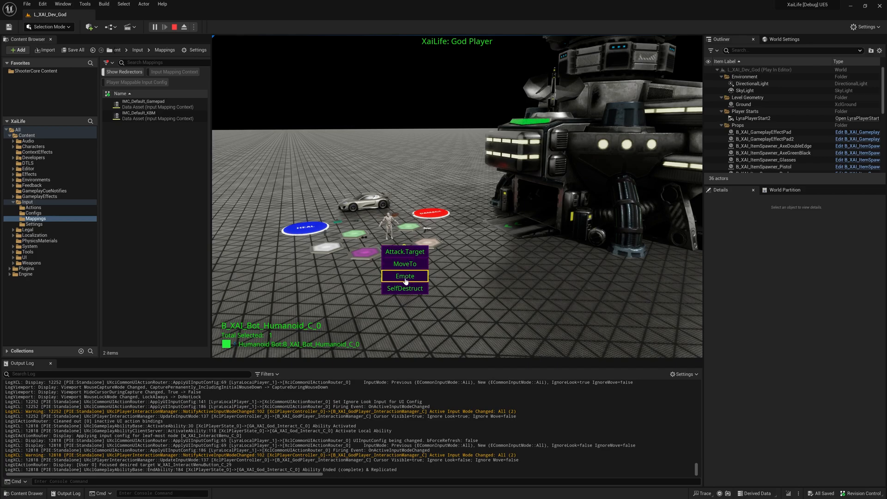
{"action": "mouse_move", "coordinate": [405, 251]}
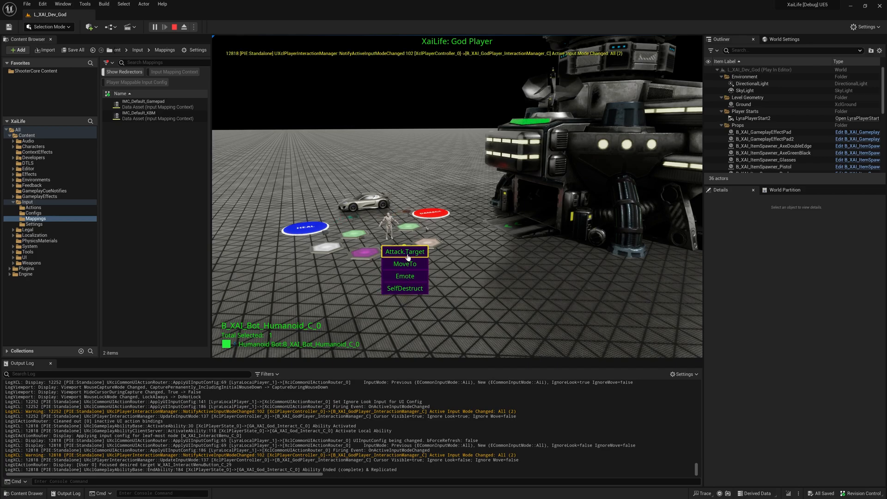
{"action": "left_click", "coordinate": [404, 252]}
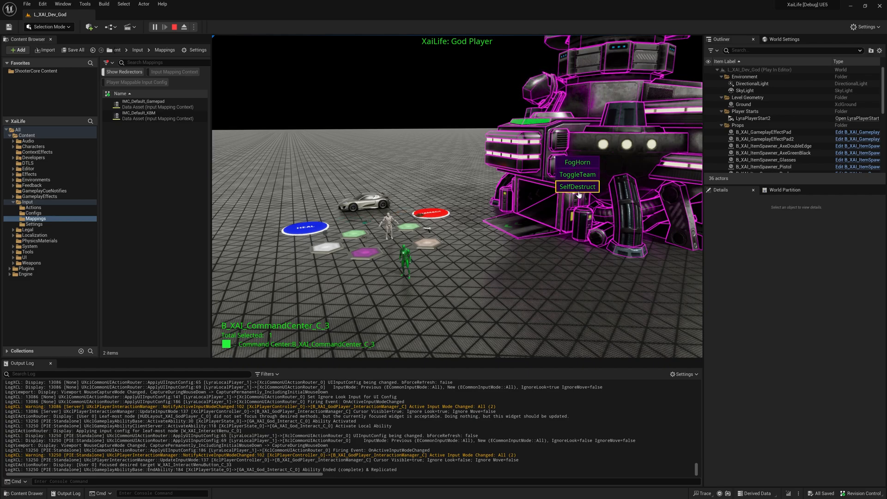
{"action": "left_click", "coordinate": [577, 186]}
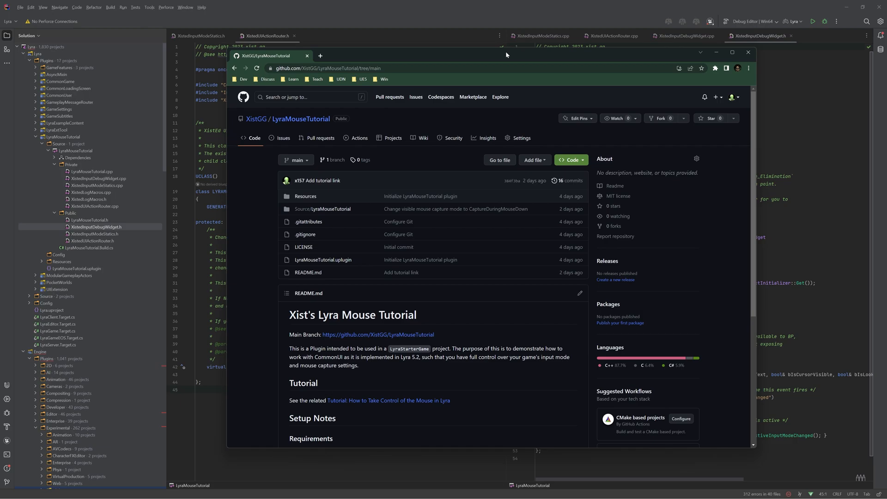
{"action": "mouse_move", "coordinate": [256, 119]}
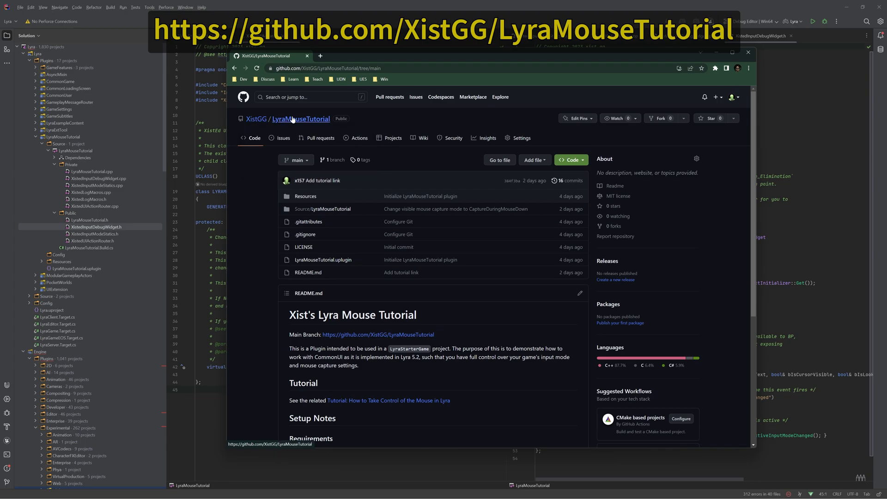
{"action": "mouse_move", "coordinate": [244, 248]}
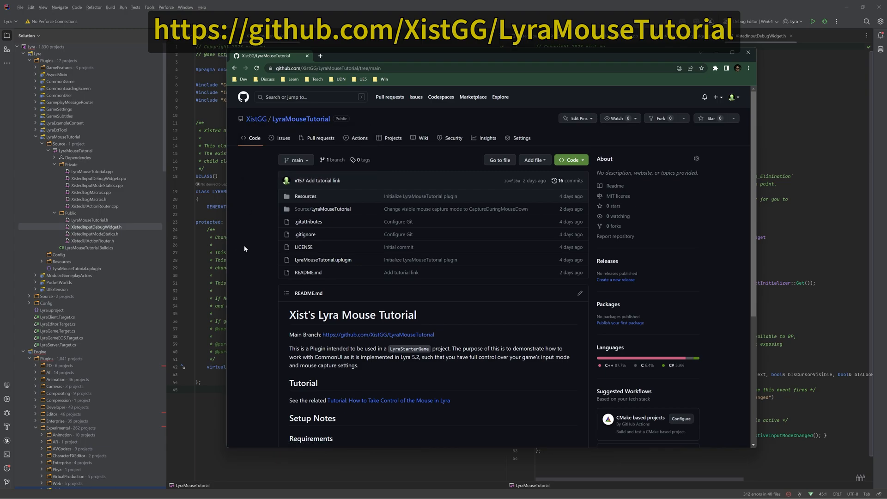
{"action": "mouse_move", "coordinate": [401, 304]}
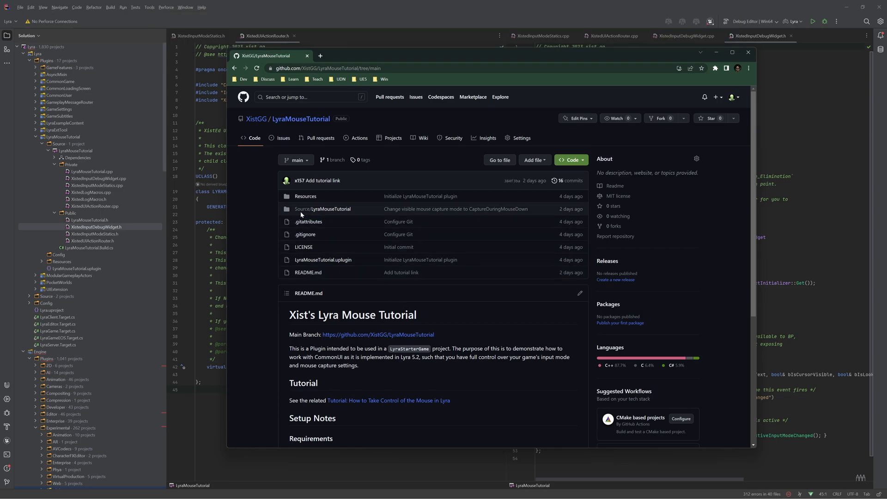
{"action": "mouse_move", "coordinate": [323, 209]}
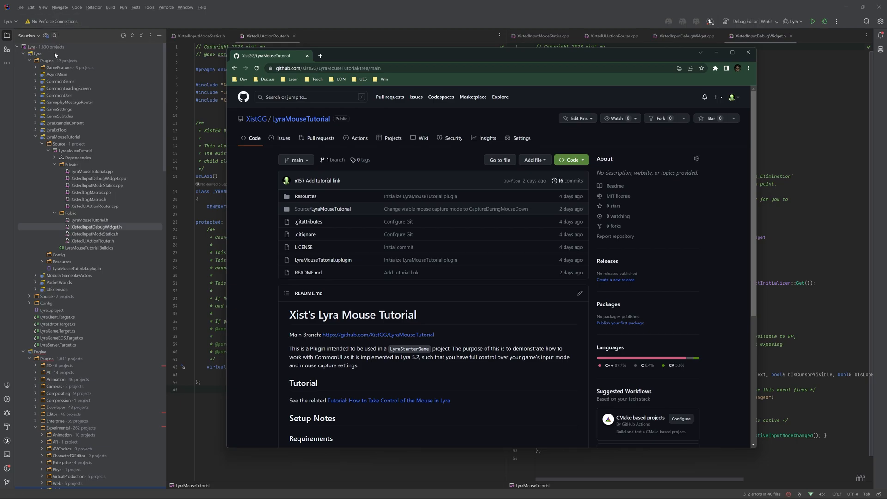
{"action": "mouse_move", "coordinate": [39, 57]}
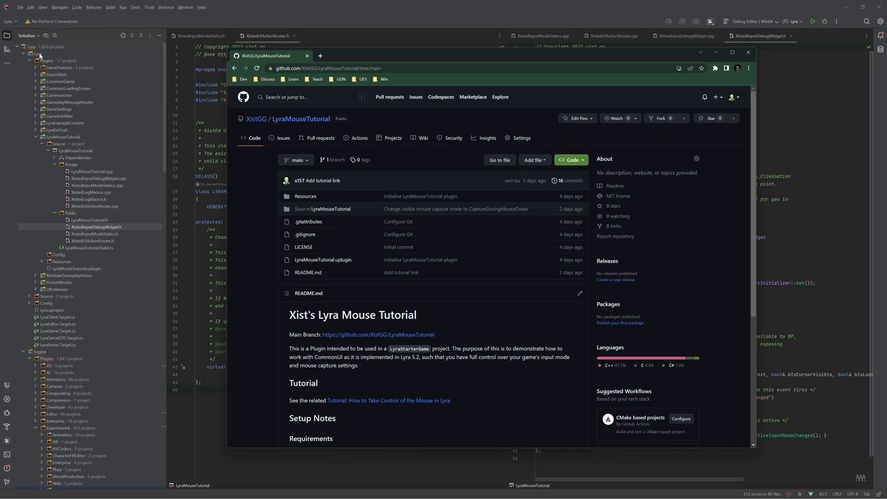
{"action": "mouse_move", "coordinate": [56, 140]}
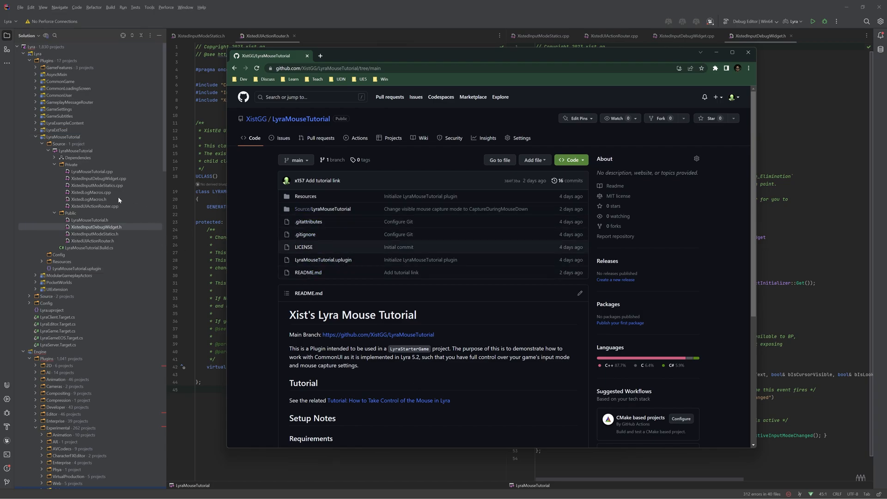
{"action": "left_click", "coordinate": [324, 209]}
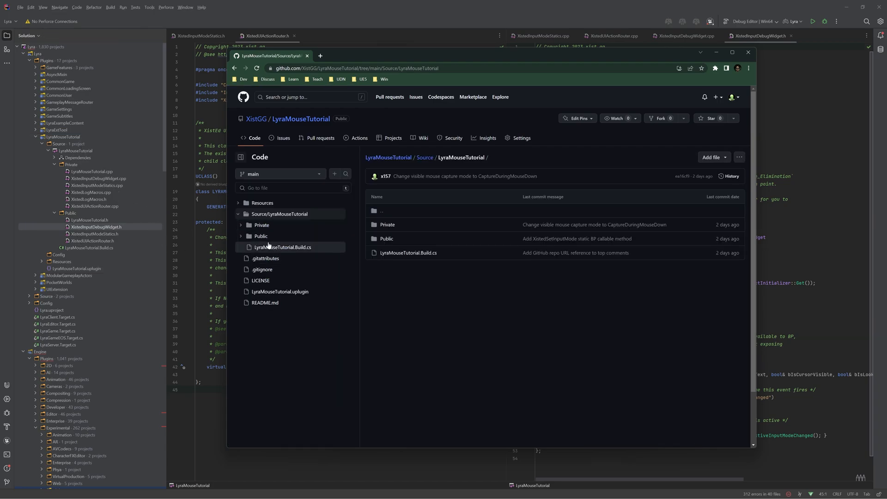
{"action": "left_click", "coordinate": [282, 346]}
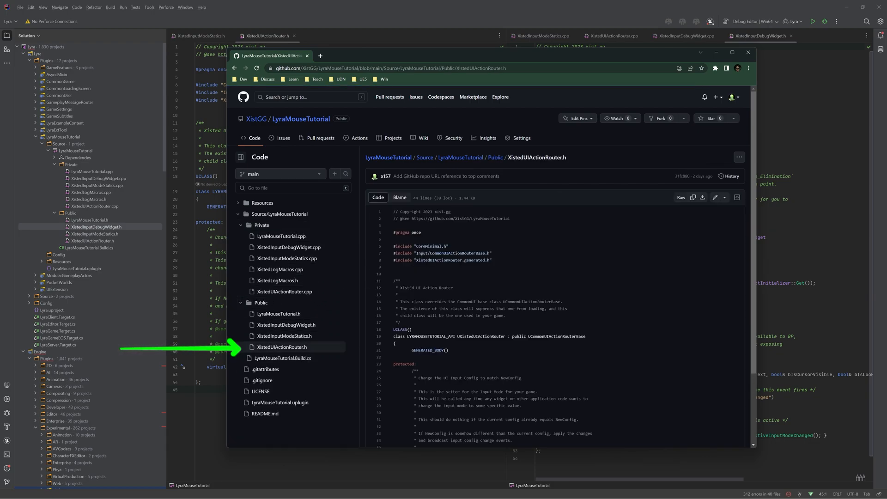
{"action": "left_click", "coordinate": [286, 335]}
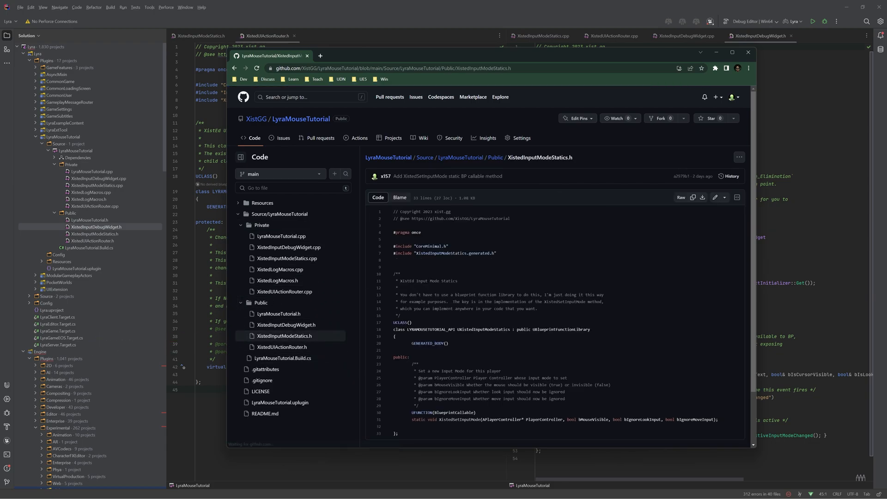
{"action": "left_click", "coordinate": [287, 324]}
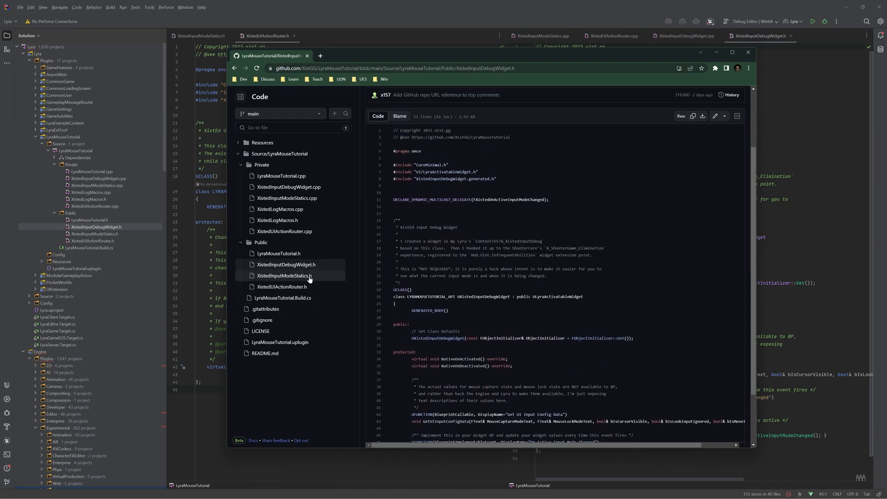
{"action": "scroll", "scroll_direction": "up", "scroll_amount": 3}
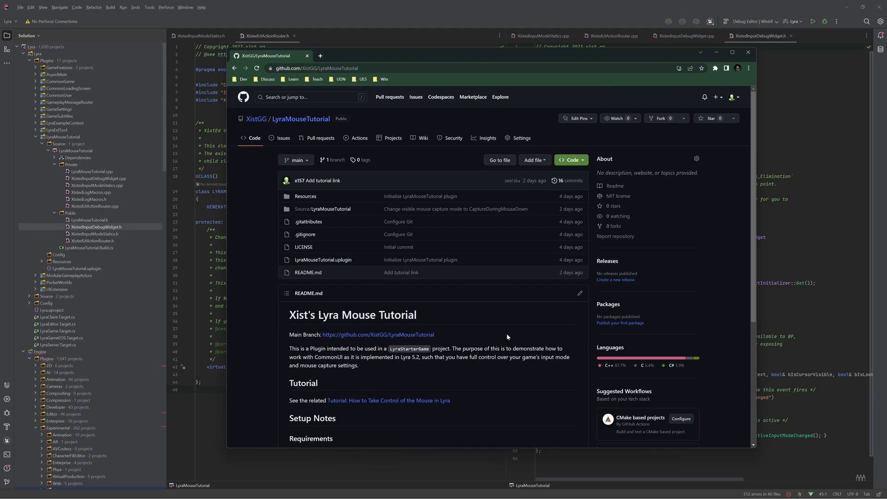
Step: Open the linked mouse-control tutorial page from the README and skim through it
{"action": "left_click", "coordinate": [388, 402]}
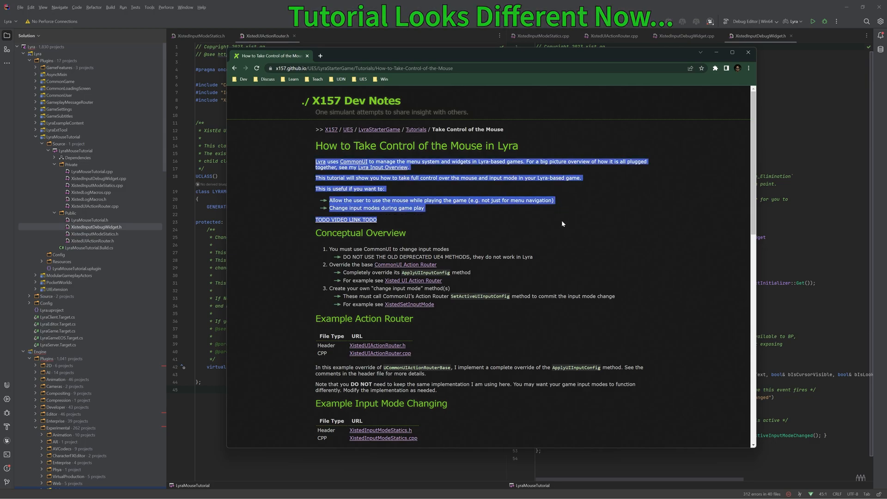
{"action": "scroll", "scroll_direction": "down", "scroll_amount": 3}
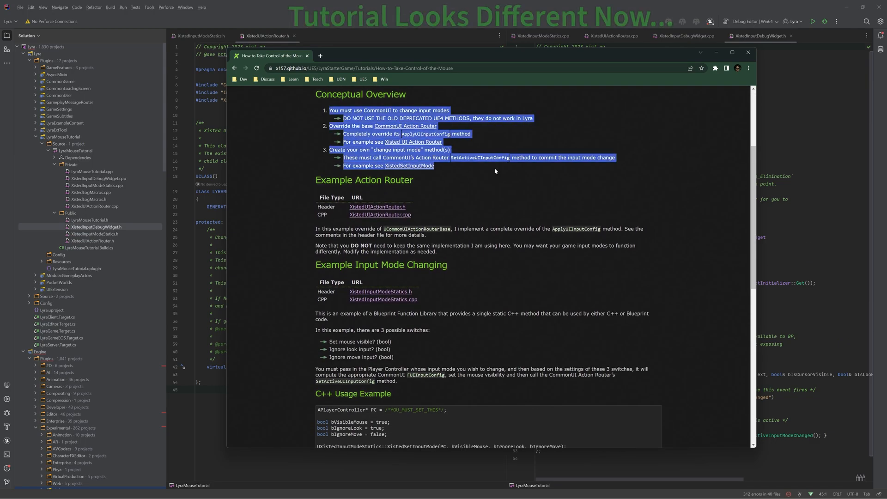
{"action": "scroll", "scroll_direction": "down", "scroll_amount": 3}
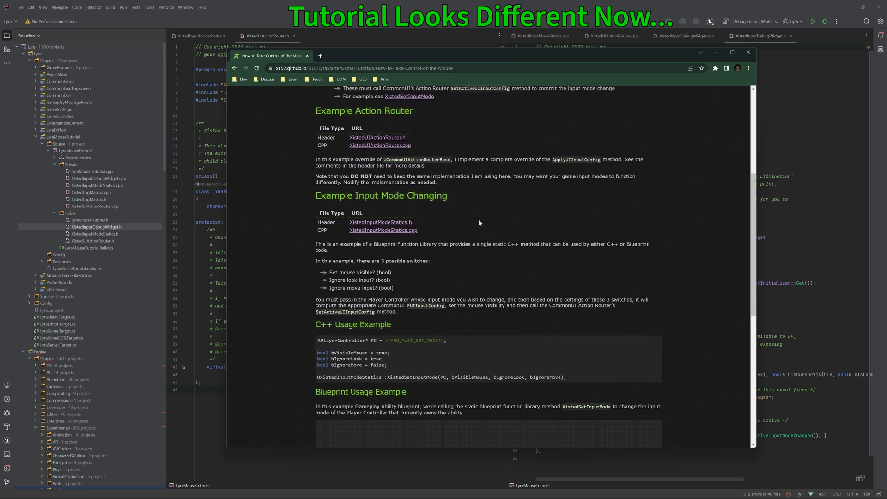
{"action": "scroll", "scroll_direction": "down", "scroll_amount": 3}
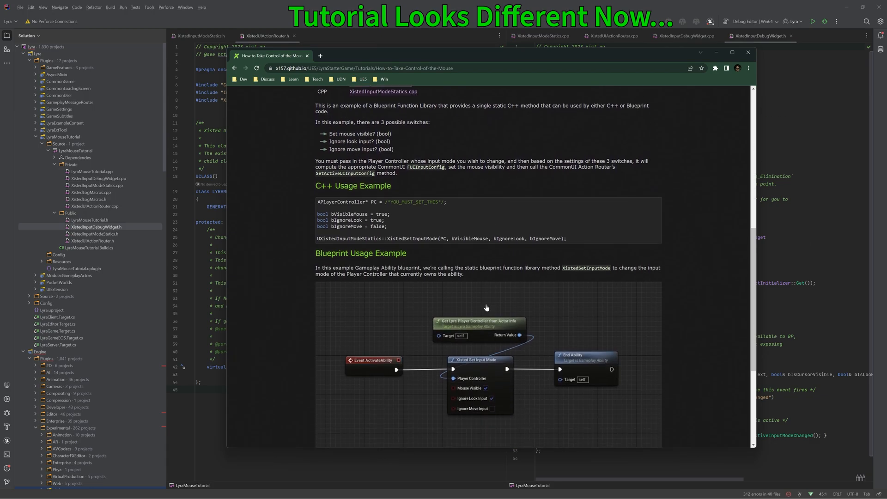
{"action": "scroll", "scroll_direction": "up", "scroll_amount": 3}
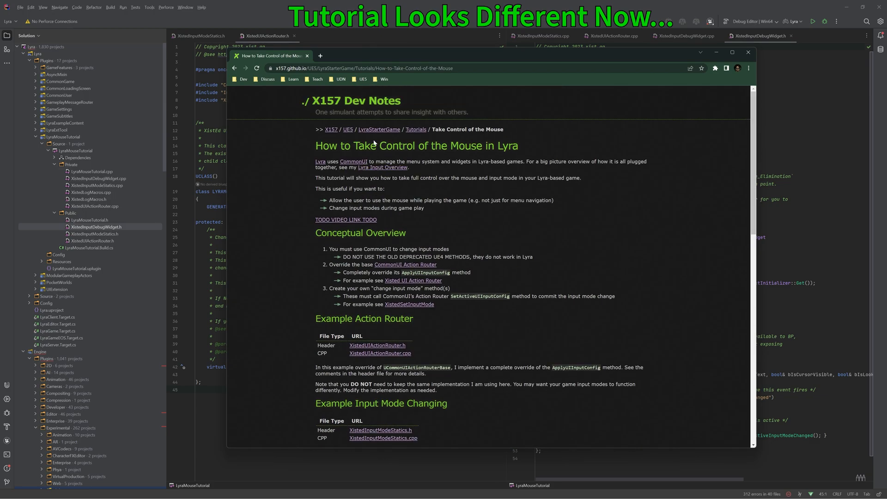
{"action": "mouse_move", "coordinate": [560, 279]}
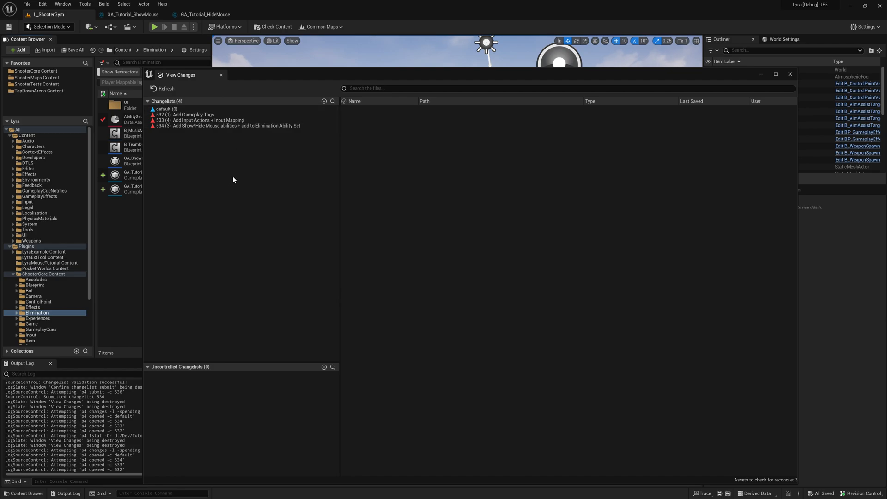
Step: Review the gameplay tags, input actions and show/hide mouse abilities changelists, then close the View Changes window
{"action": "left_click", "coordinate": [192, 114]}
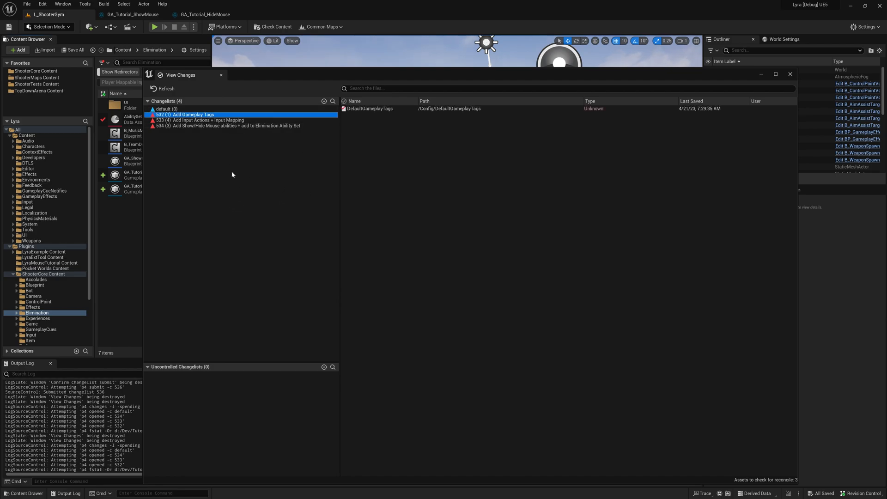
{"action": "left_click", "coordinate": [203, 119]}
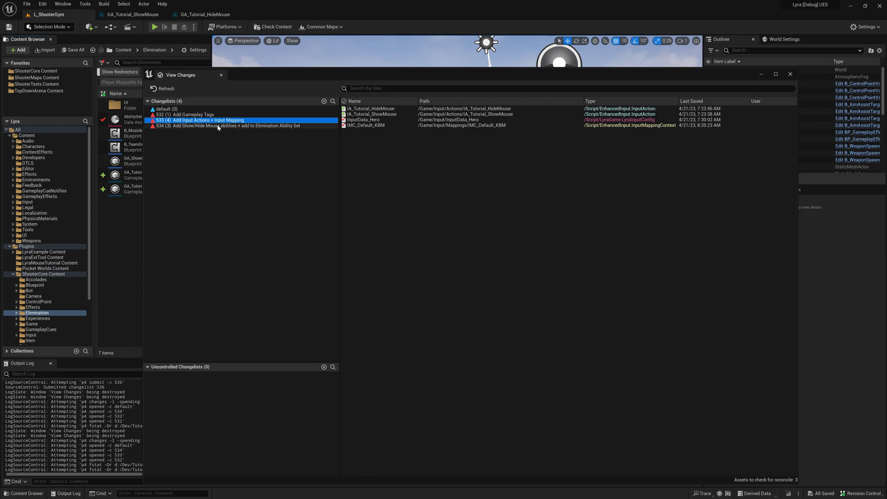
{"action": "left_click", "coordinate": [227, 125]}
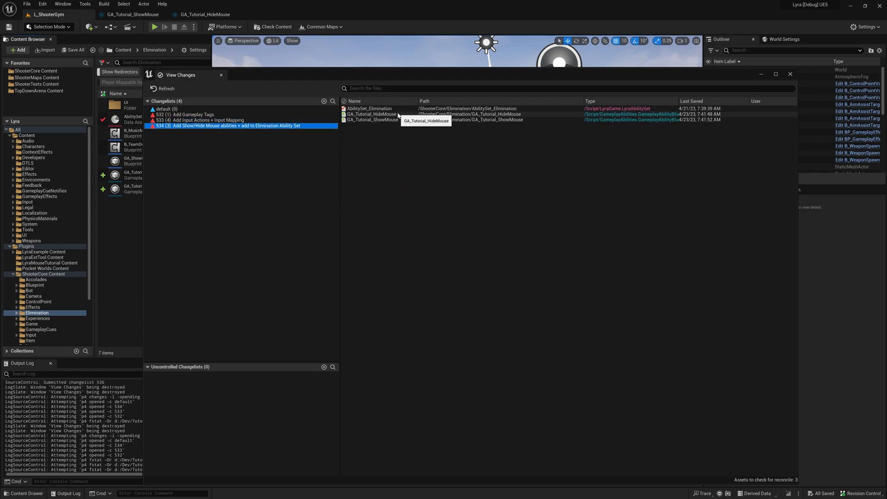
{"action": "left_click", "coordinate": [373, 119]}
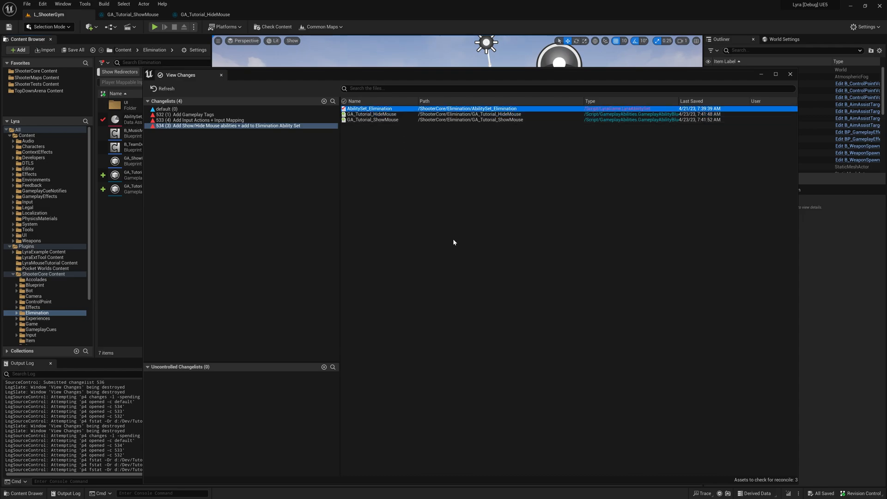
{"action": "mouse_move", "coordinate": [695, 224]}
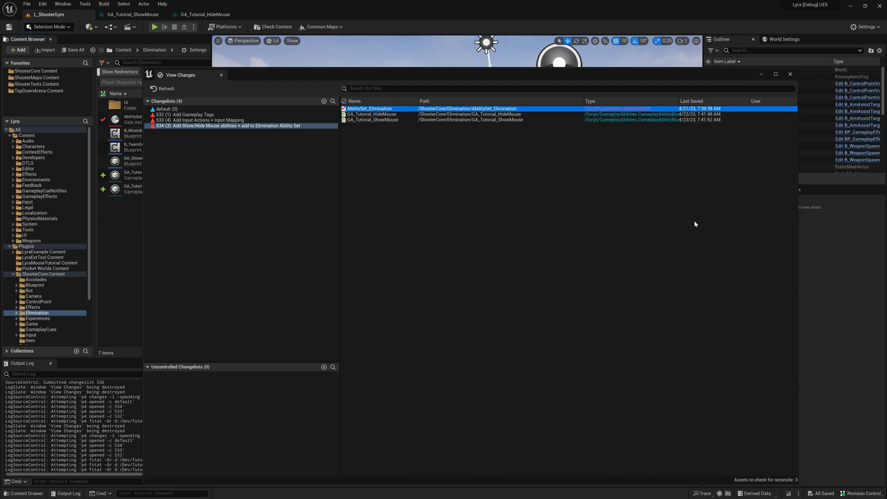
{"action": "left_click", "coordinate": [791, 74]}
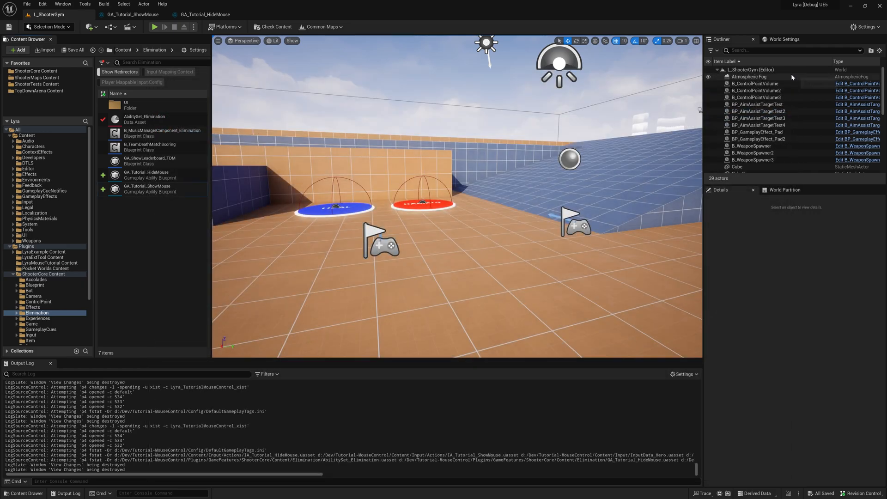
Step: Show the IMC_Default_KBM mappings for IA_Tutorial_ShowMouse and IA_Tutorial_HideMouse
{"action": "left_click", "coordinate": [421, 14]}
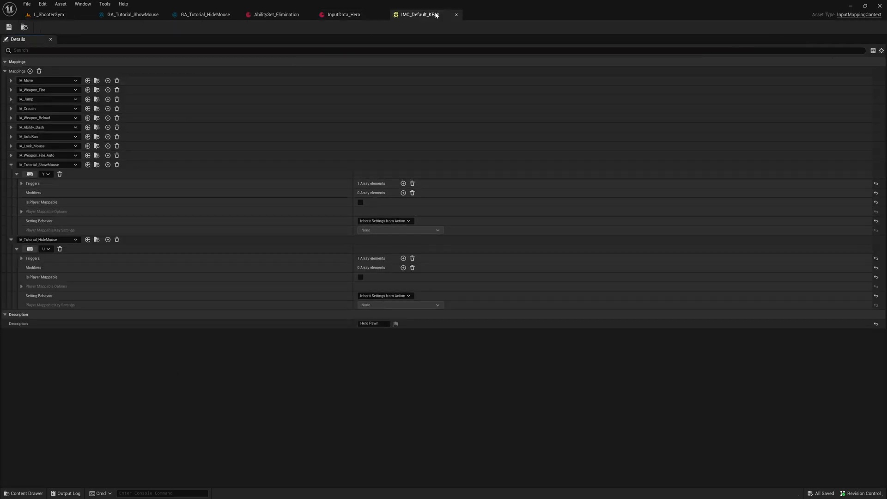
{"action": "mouse_move", "coordinate": [421, 26]}
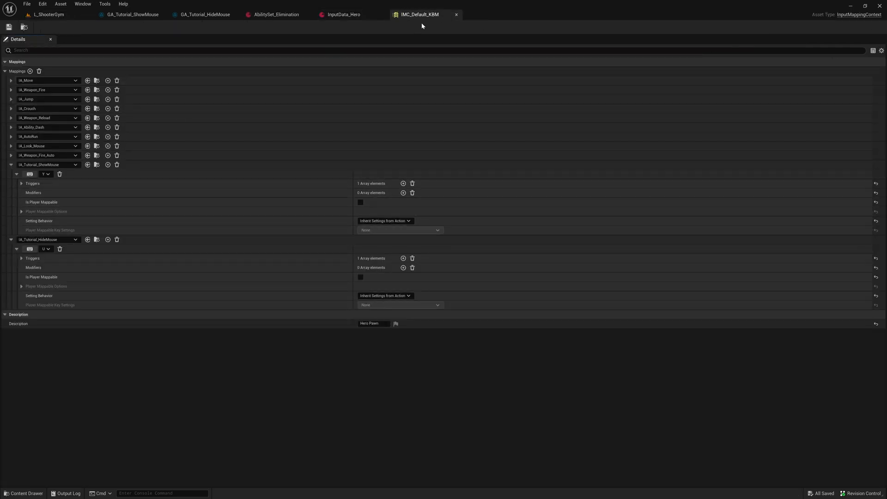
{"action": "mouse_move", "coordinate": [70, 189]}
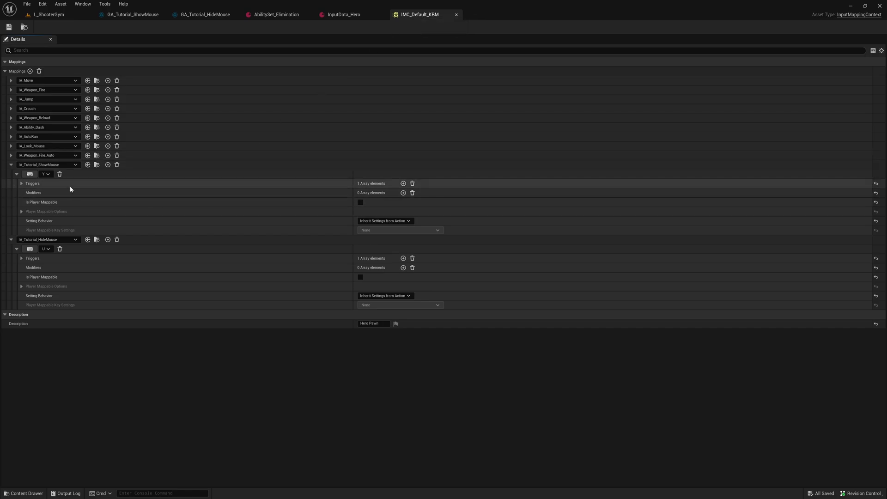
{"action": "mouse_move", "coordinate": [49, 164]}
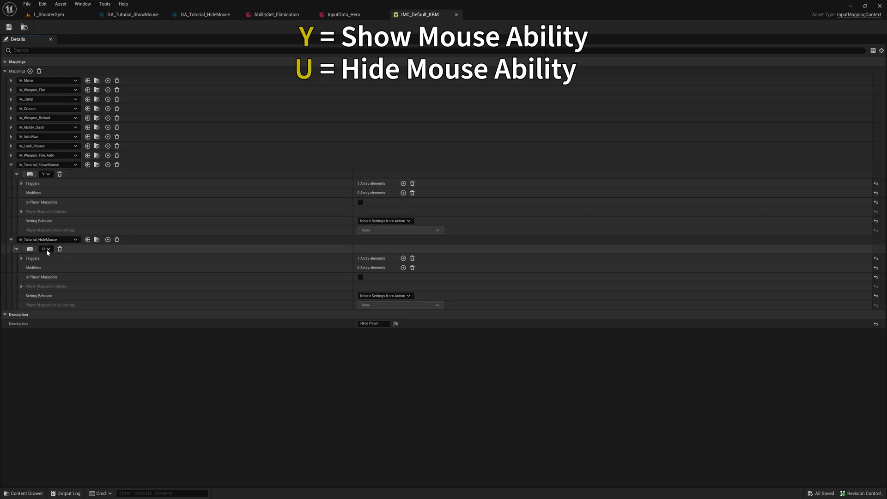
Step: Check InputData_Hero's show/hide mouse input tags, then AbilitySet_Elimination's granted abilities
{"action": "left_click", "coordinate": [344, 14]}
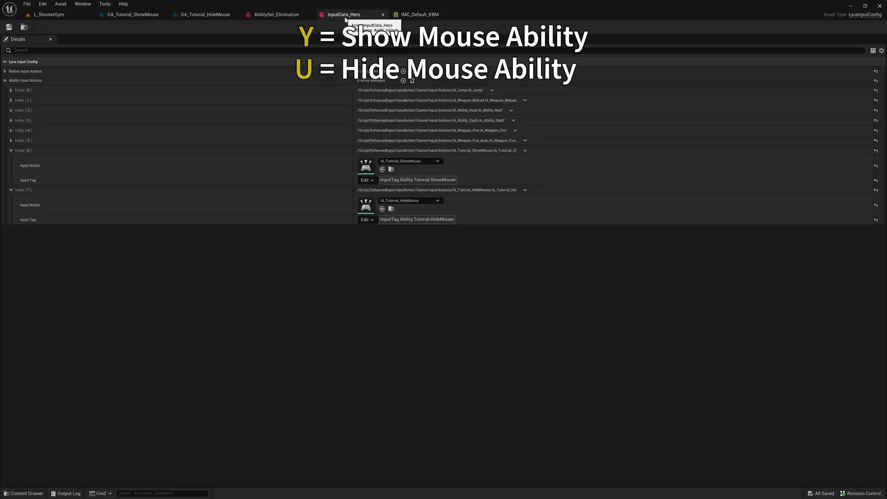
{"action": "mouse_move", "coordinate": [407, 161]}
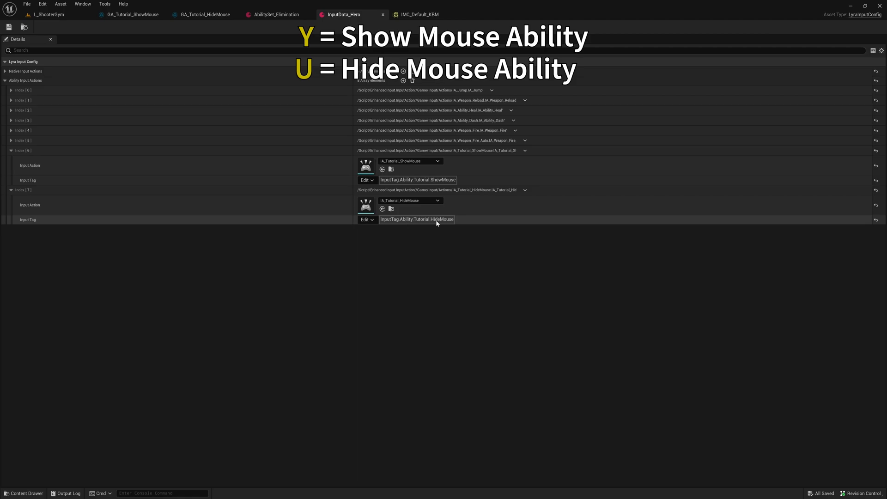
{"action": "left_click", "coordinate": [273, 14]}
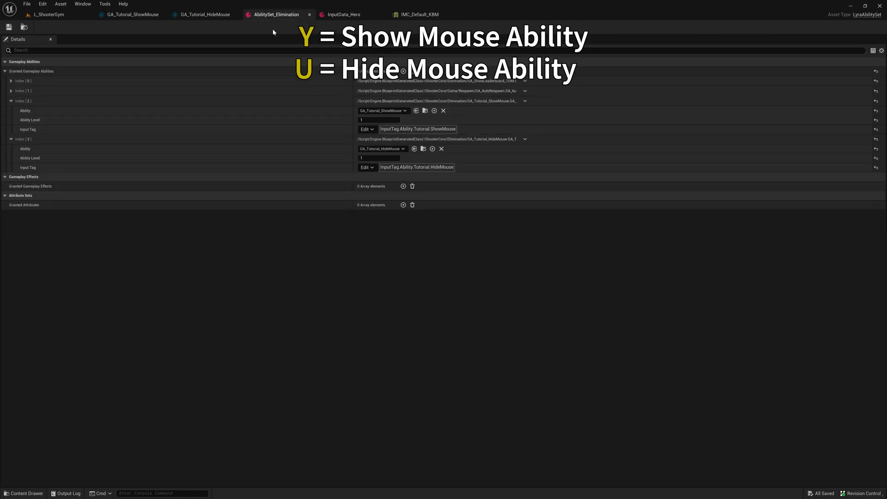
{"action": "mouse_move", "coordinate": [382, 109]}
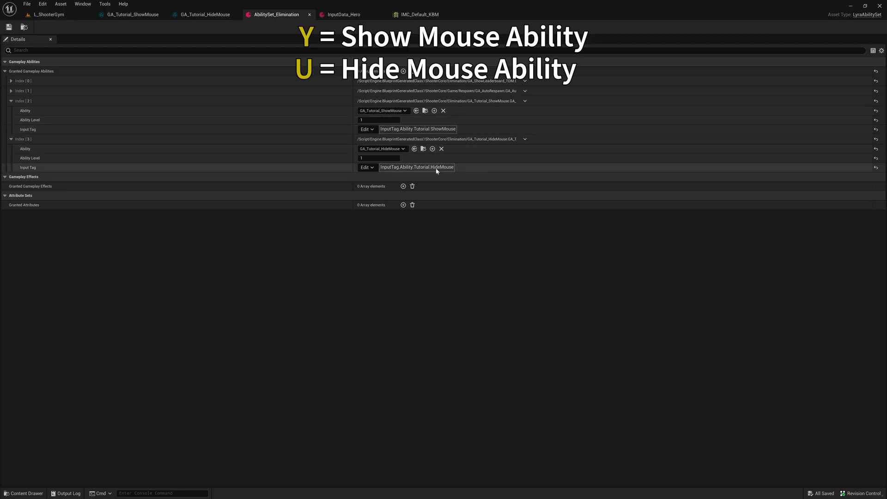
{"action": "mouse_move", "coordinate": [383, 148]}
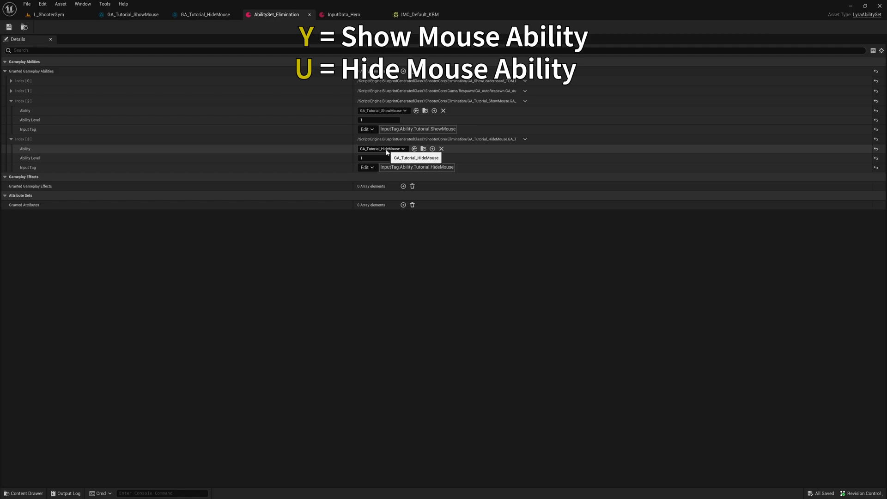
Step: View the GA_Tutorial_ShowMouse graph, then the GA_Tutorial_HideMouse graph with the set-input-mode node
{"action": "left_click", "coordinate": [132, 14]}
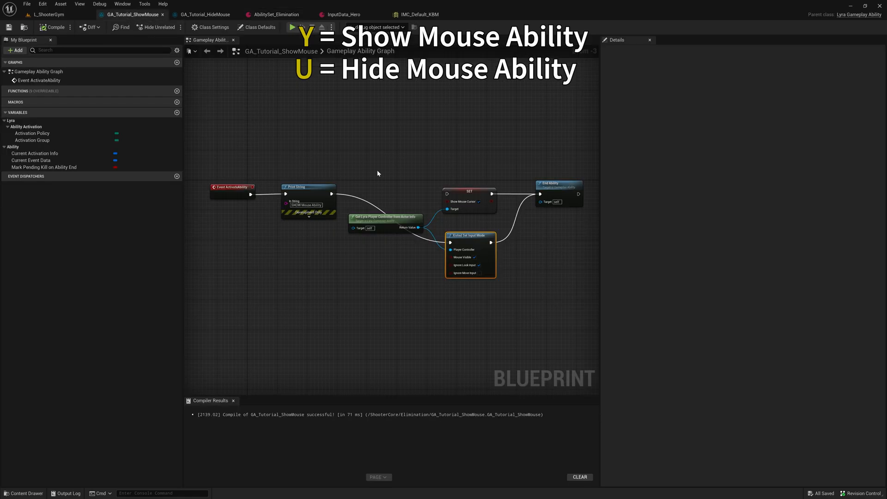
{"action": "mouse_move", "coordinate": [270, 231]}
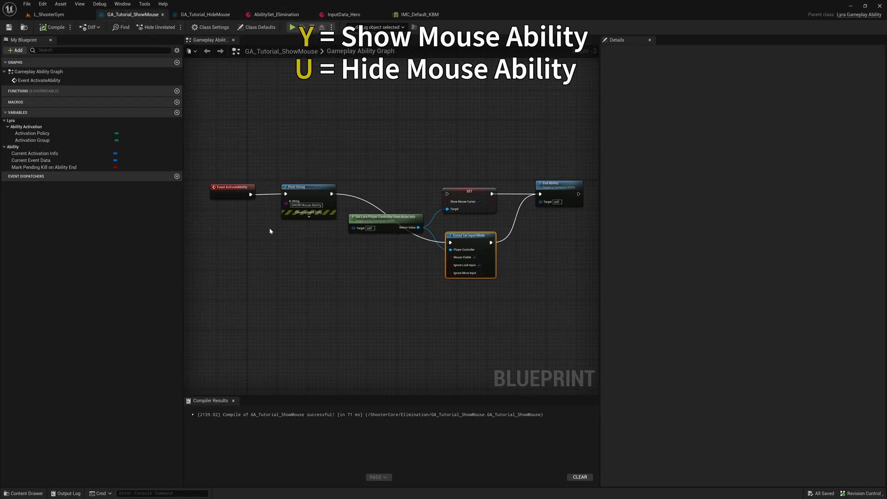
{"action": "left_click", "coordinate": [203, 14]}
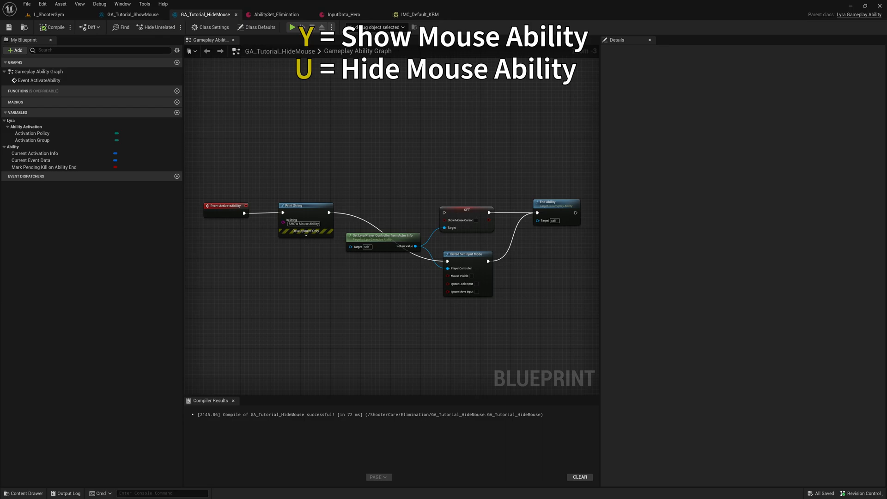
{"action": "left_click", "coordinate": [292, 26]}
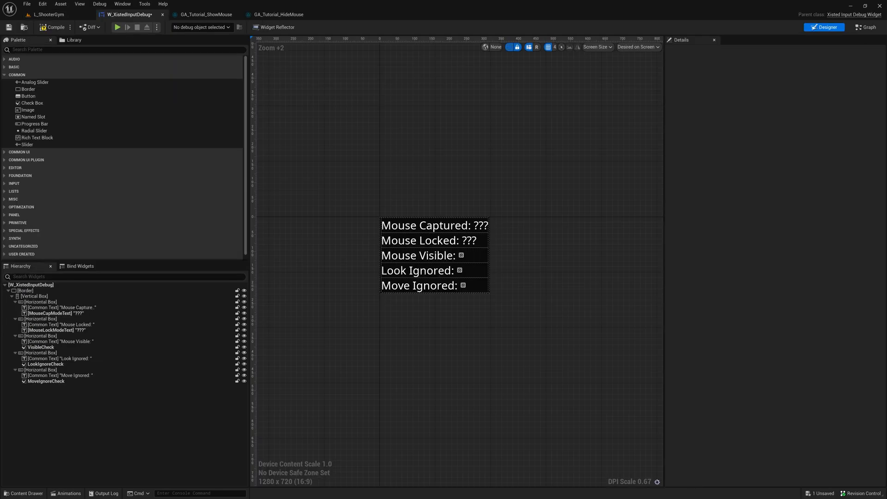
{"action": "mouse_move", "coordinate": [469, 198]}
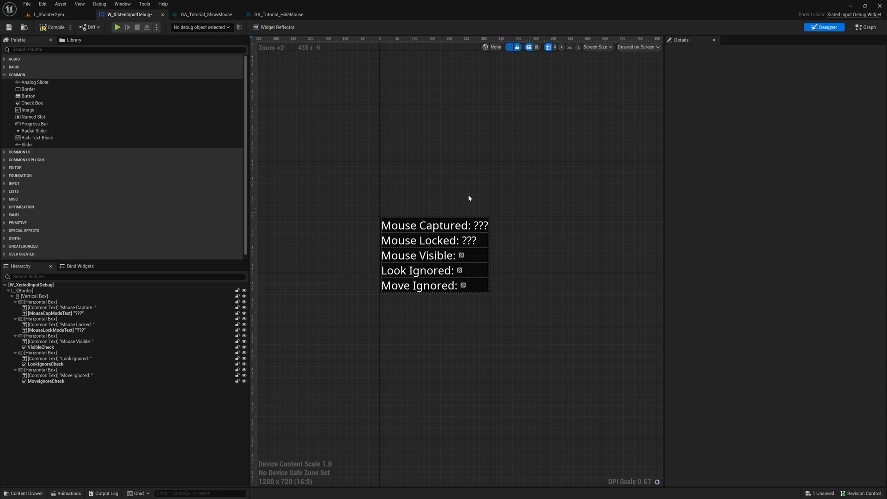
{"action": "mouse_move", "coordinate": [536, 348]}
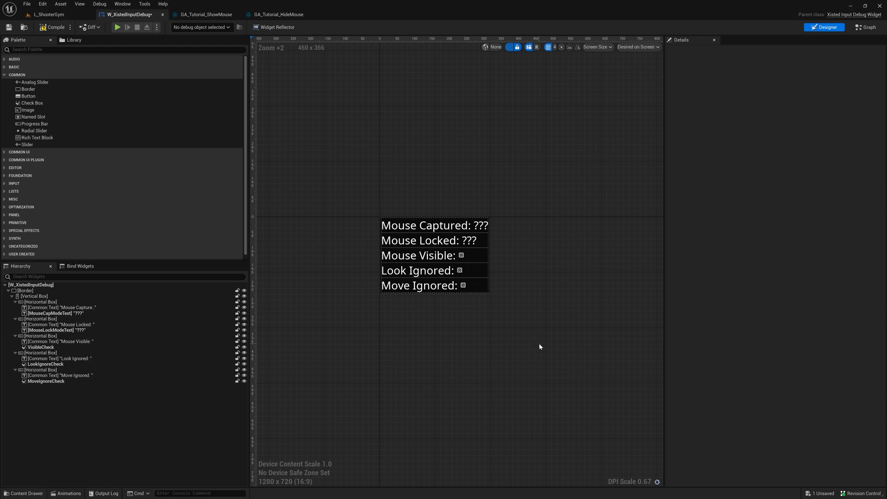
{"action": "mouse_move", "coordinate": [504, 195]}
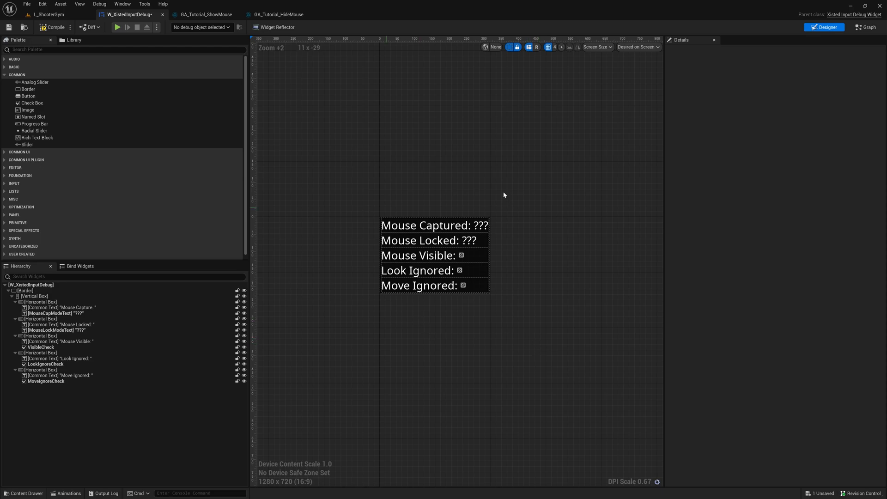
{"action": "mouse_move", "coordinate": [578, 325]}
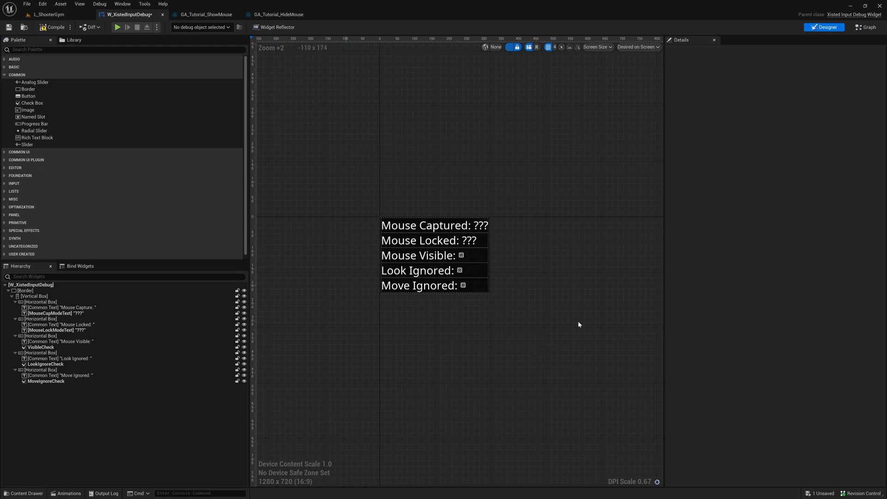
{"action": "mouse_move", "coordinate": [843, 16]}
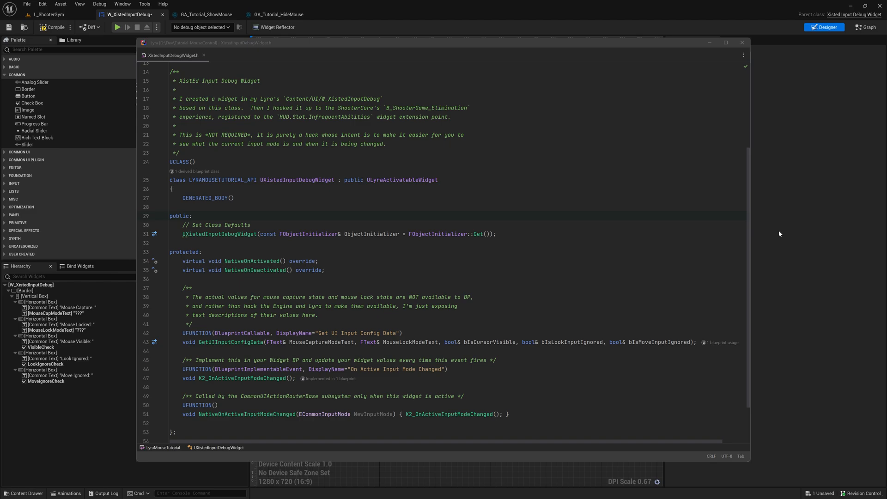
{"action": "mouse_move", "coordinate": [853, 14]}
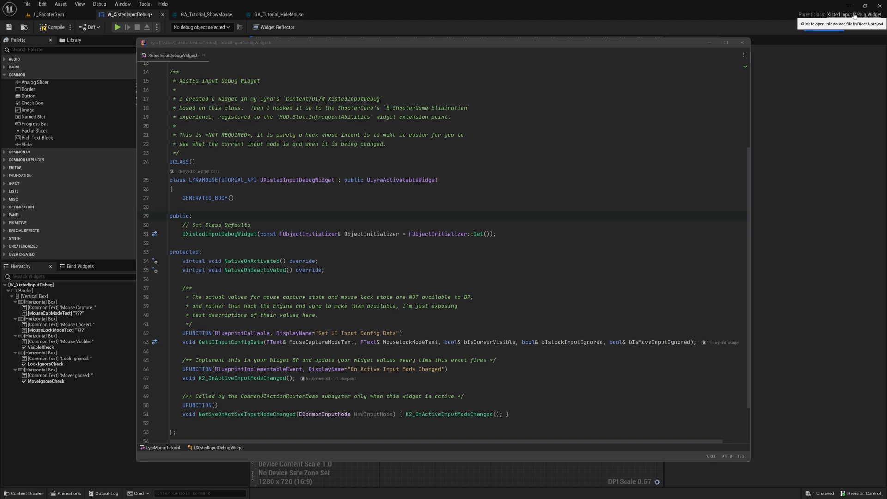
{"action": "left_click", "coordinate": [823, 26]}
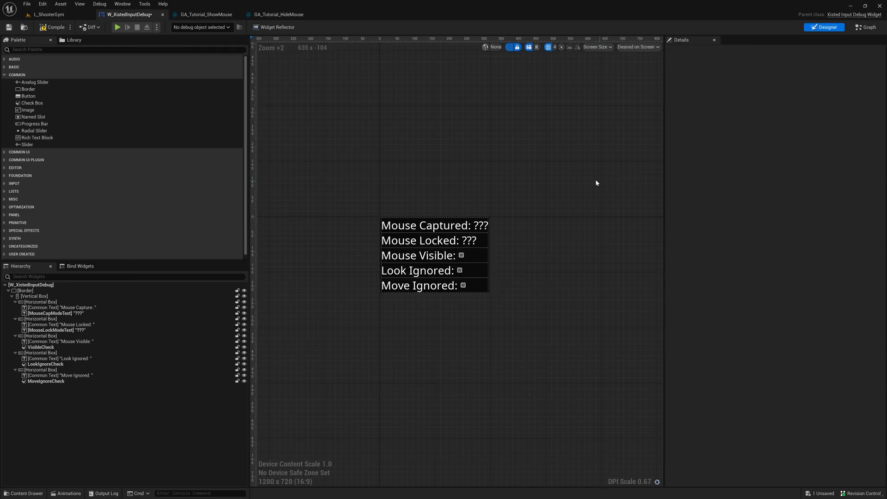
{"action": "mouse_move", "coordinate": [480, 292]}
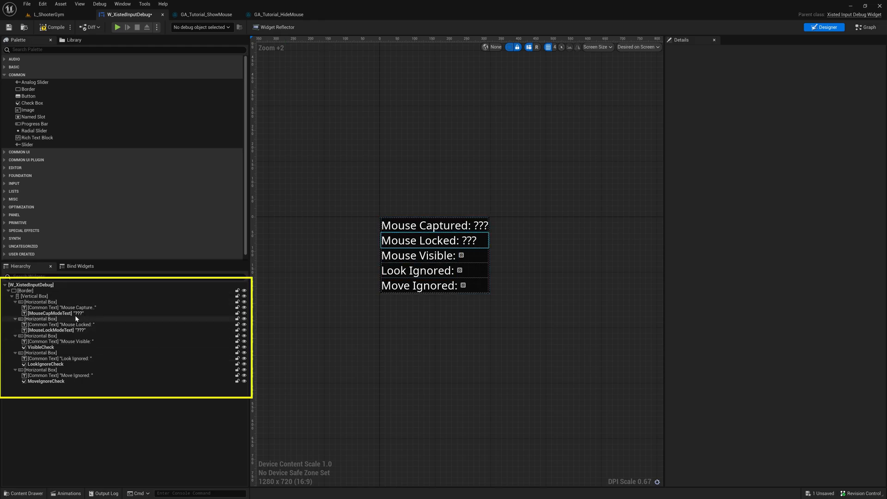
{"action": "left_click", "coordinate": [51, 330]}
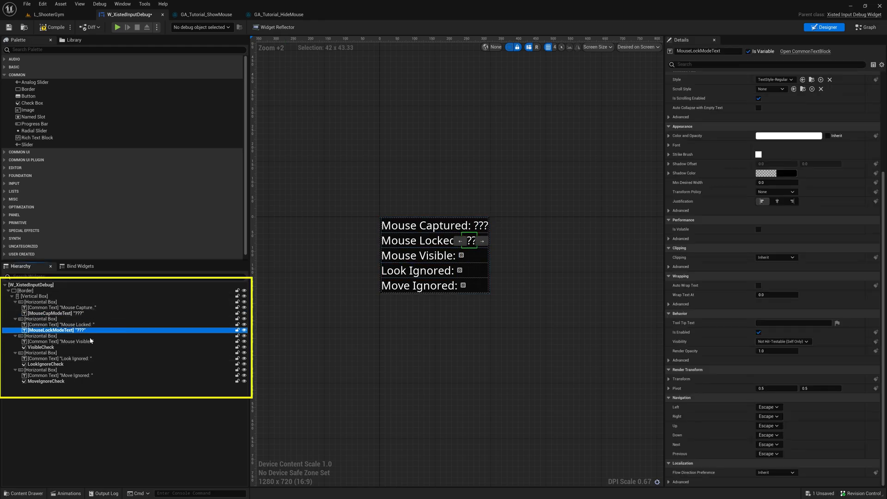
{"action": "left_click", "coordinate": [41, 346]}
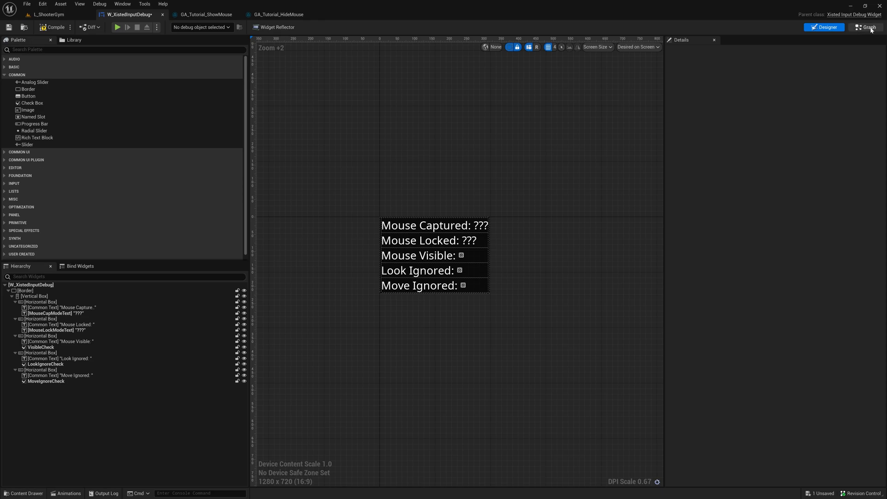
{"action": "left_click", "coordinate": [865, 27]}
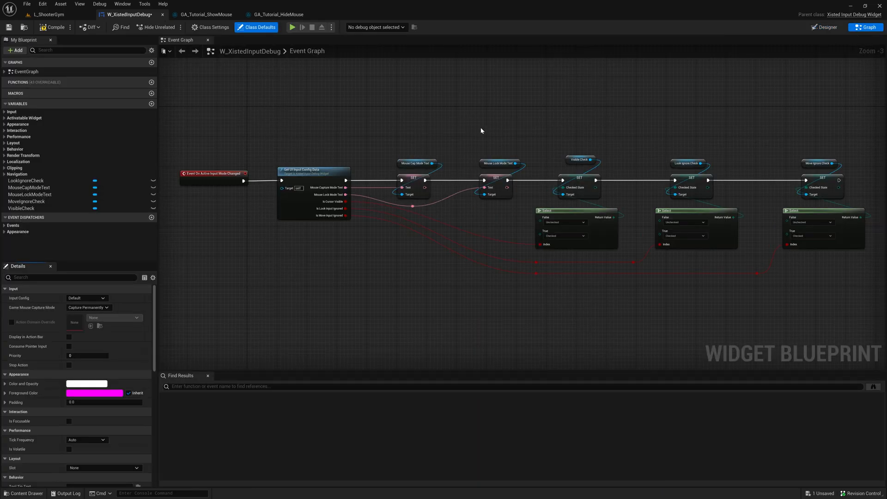
{"action": "mouse_move", "coordinate": [206, 180]}
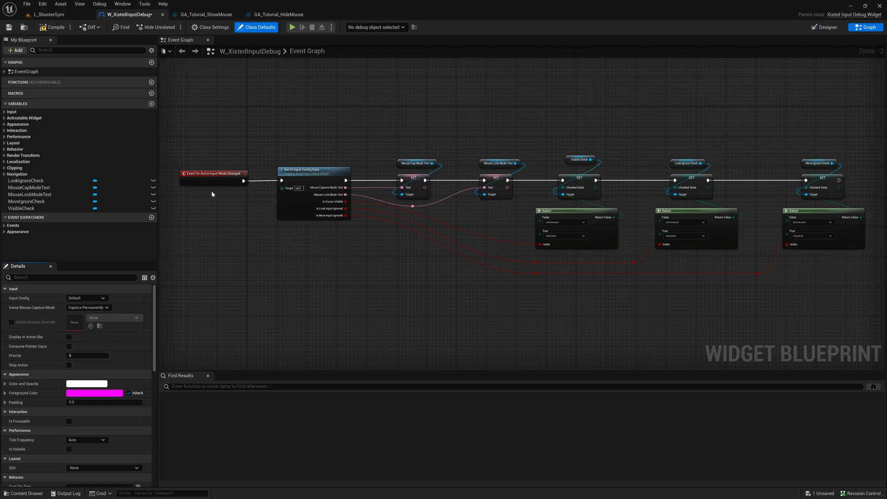
{"action": "mouse_move", "coordinate": [213, 181]}
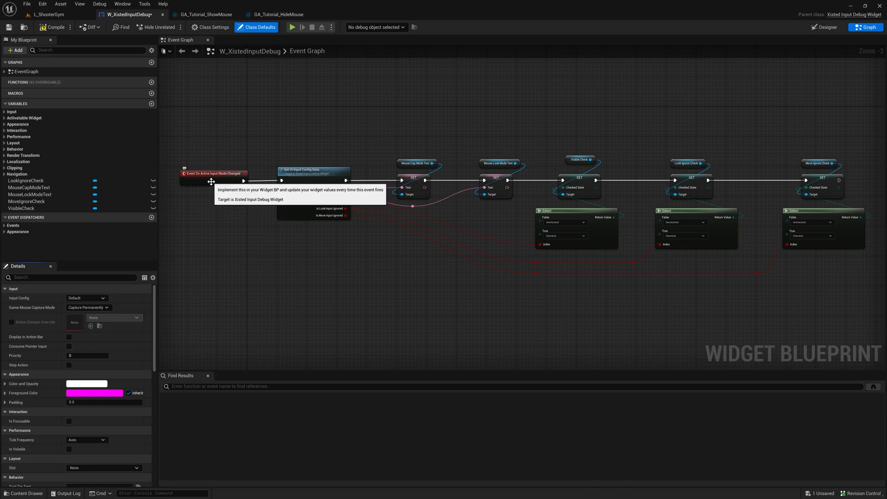
{"action": "mouse_move", "coordinate": [304, 214]}
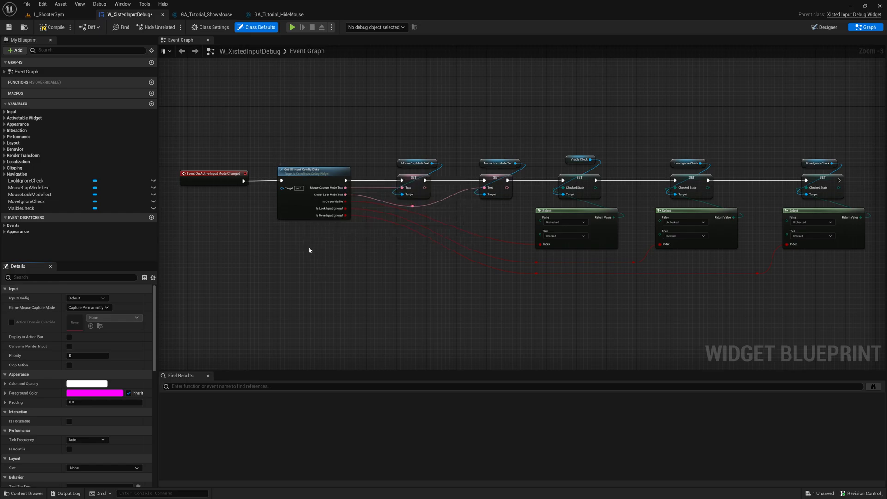
{"action": "mouse_move", "coordinate": [389, 247]}
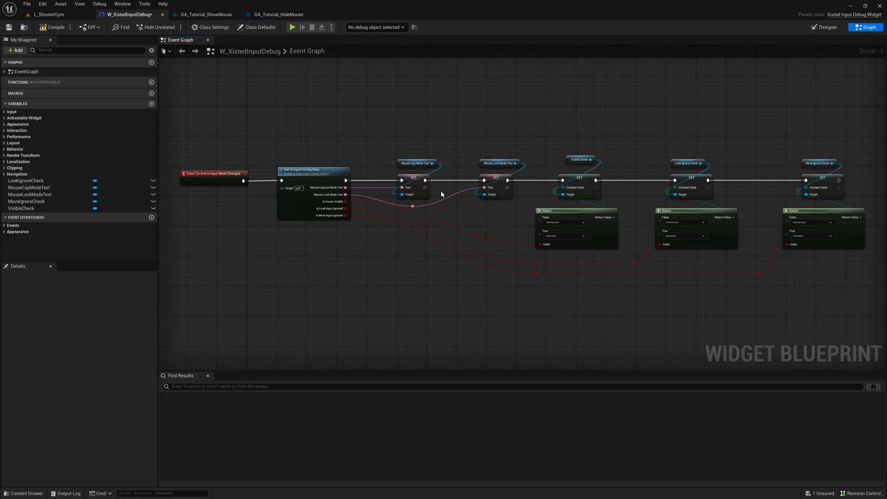
{"action": "mouse_move", "coordinate": [540, 290]}
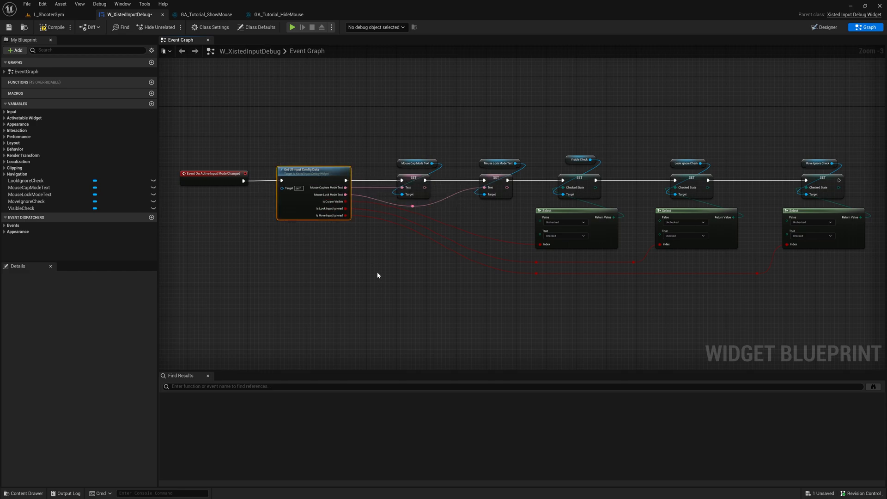
{"action": "mouse_move", "coordinate": [361, 278]}
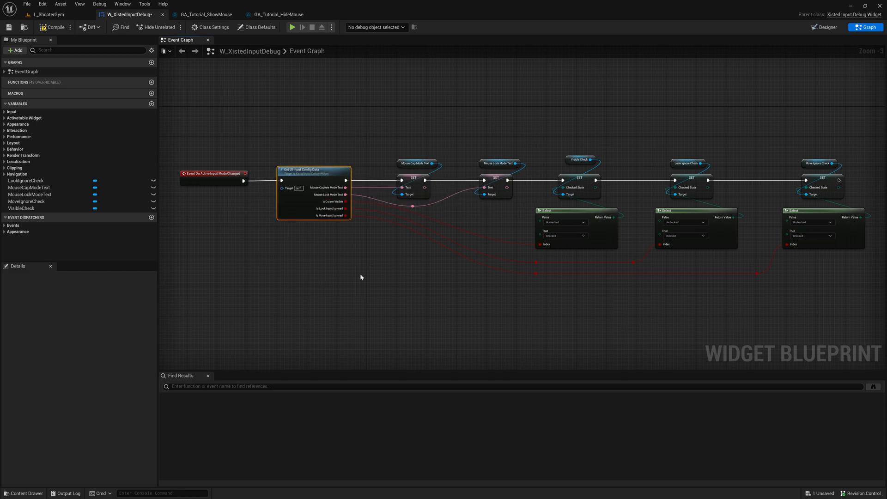
{"action": "mouse_move", "coordinate": [276, 253]}
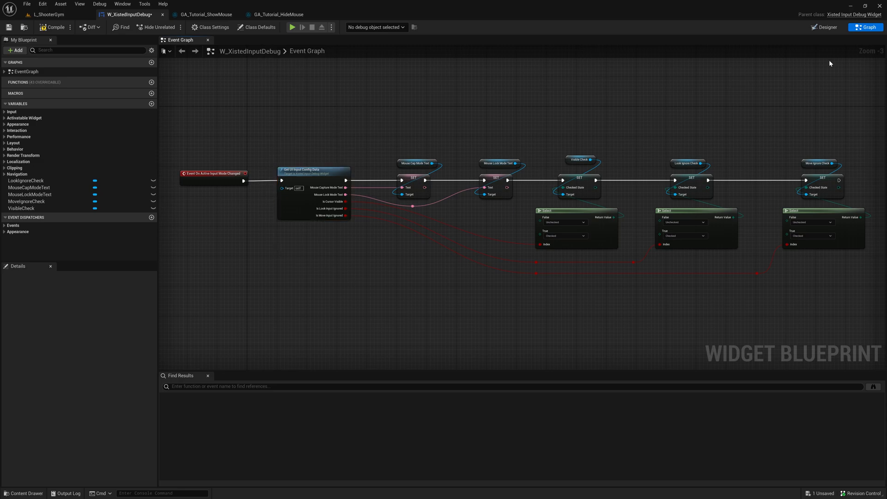
Step: Switch the debug widget to Designer to see its captured, locked, visible and ignored lines
{"action": "left_click", "coordinate": [825, 27]}
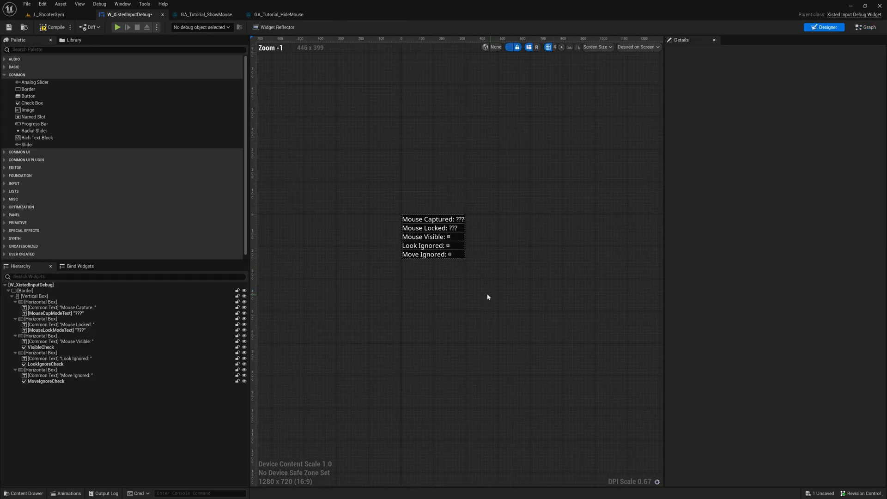
{"action": "scroll", "scroll_direction": "up", "scroll_amount": 3}
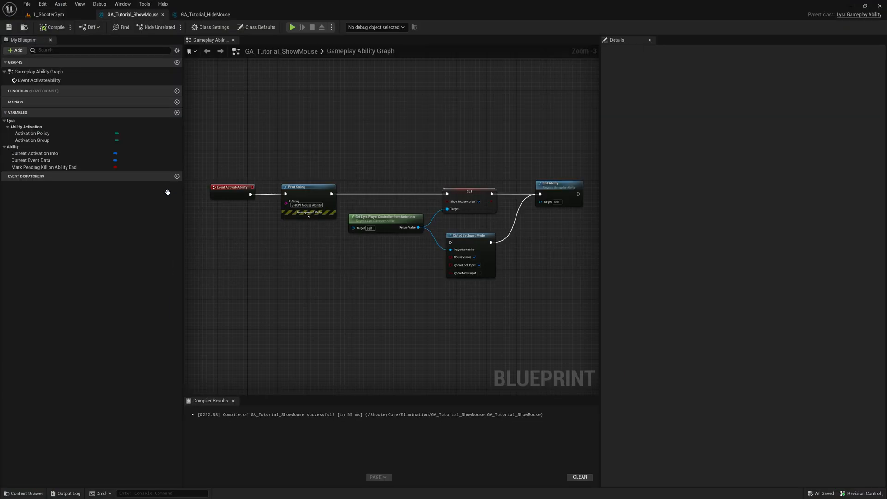
{"action": "mouse_move", "coordinate": [147, 21]}
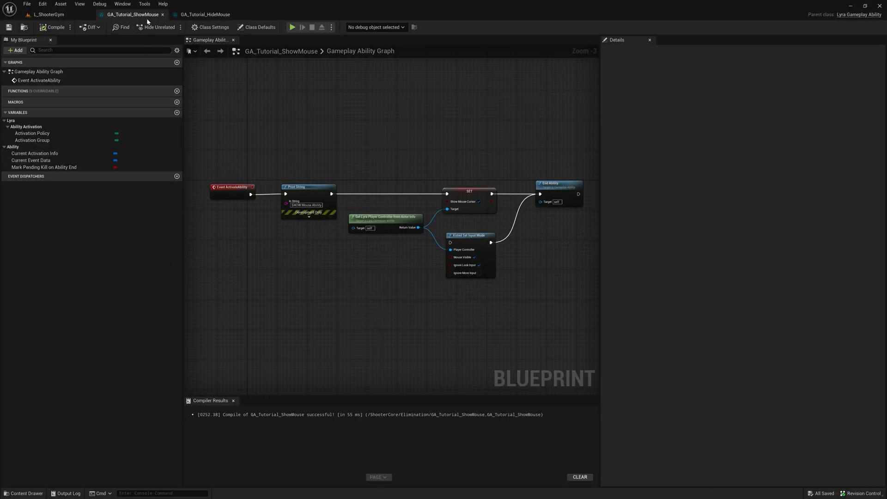
{"action": "mouse_move", "coordinate": [266, 167]}
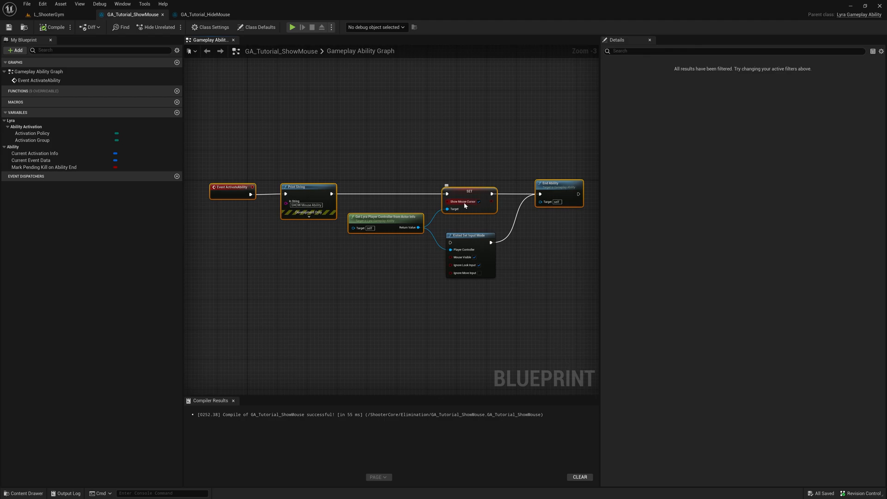
{"action": "mouse_move", "coordinate": [464, 202]}
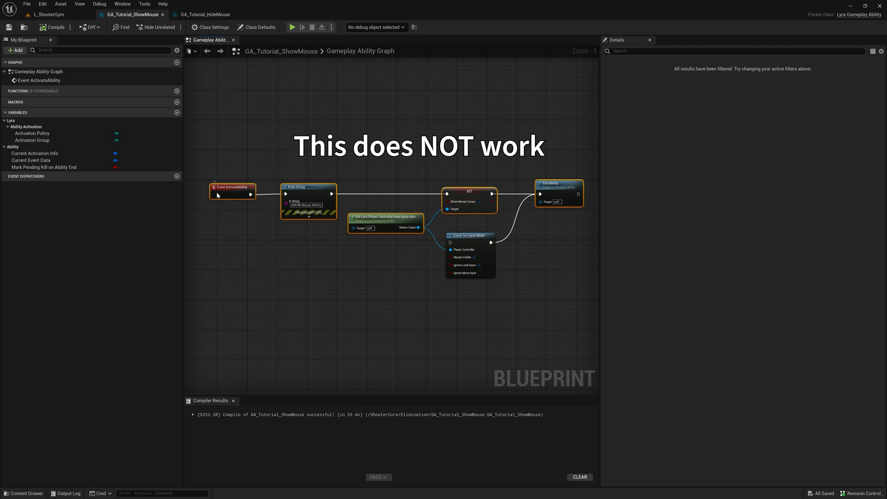
{"action": "mouse_move", "coordinate": [464, 201]}
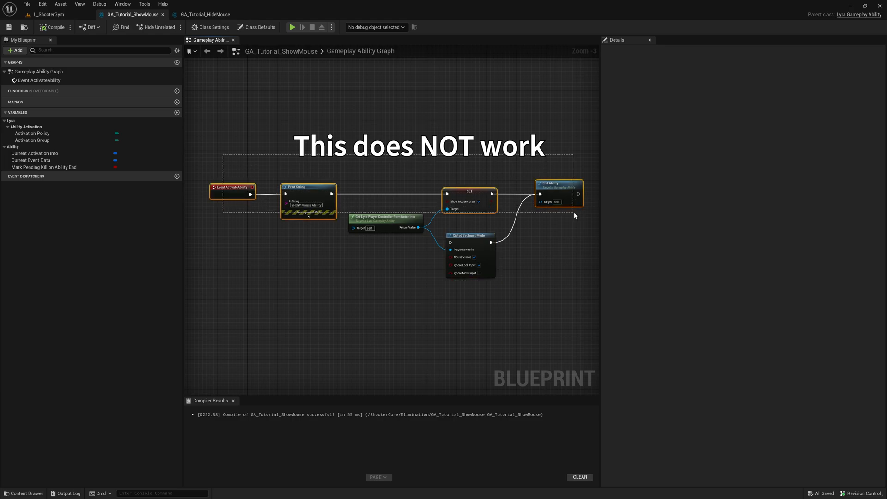
Step: Inspect the GA_Tutorial_HideMouse graph nodes, then return to the L_ShooterGym level
{"action": "left_click", "coordinate": [203, 14]}
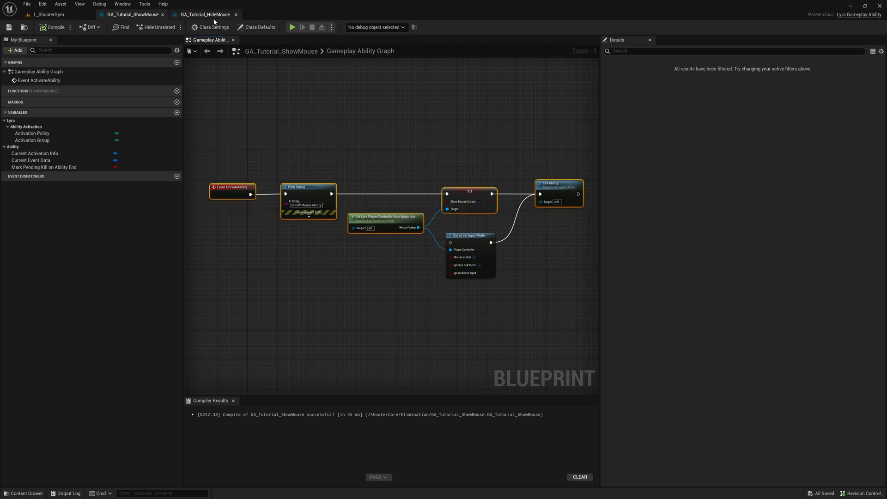
{"action": "left_click", "coordinate": [205, 13]}
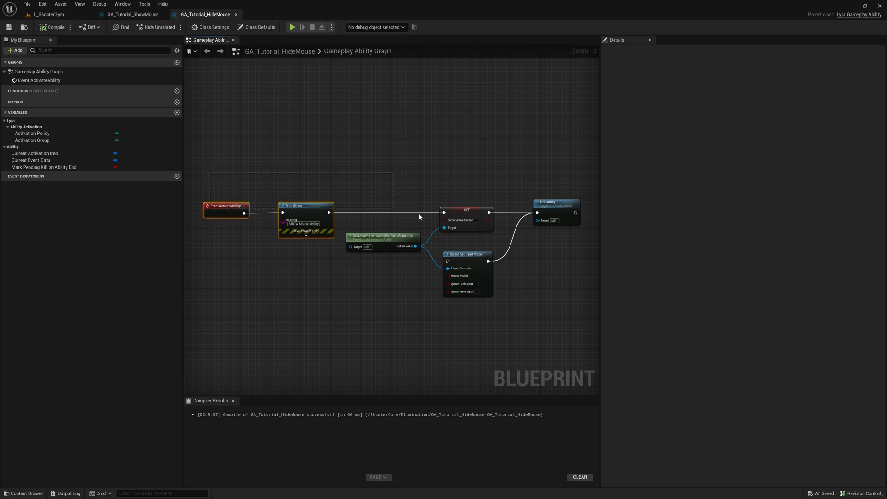
{"action": "left_click", "coordinate": [466, 219]}
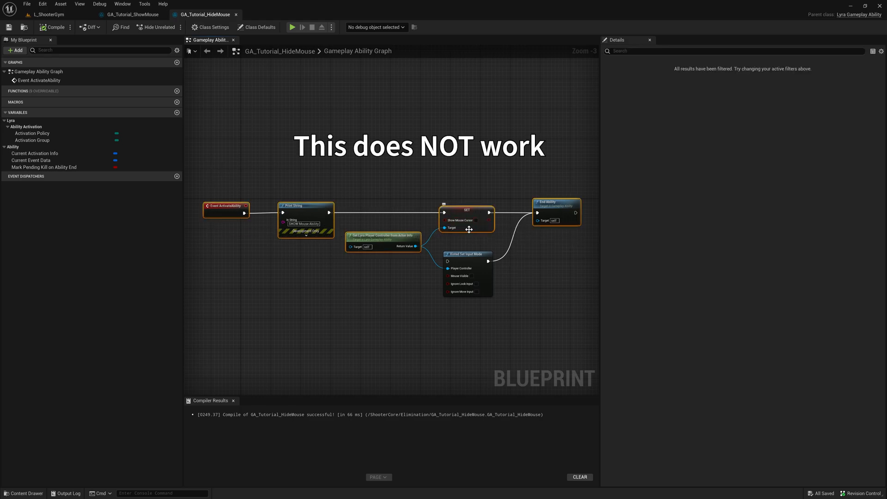
{"action": "left_click", "coordinate": [400, 163]}
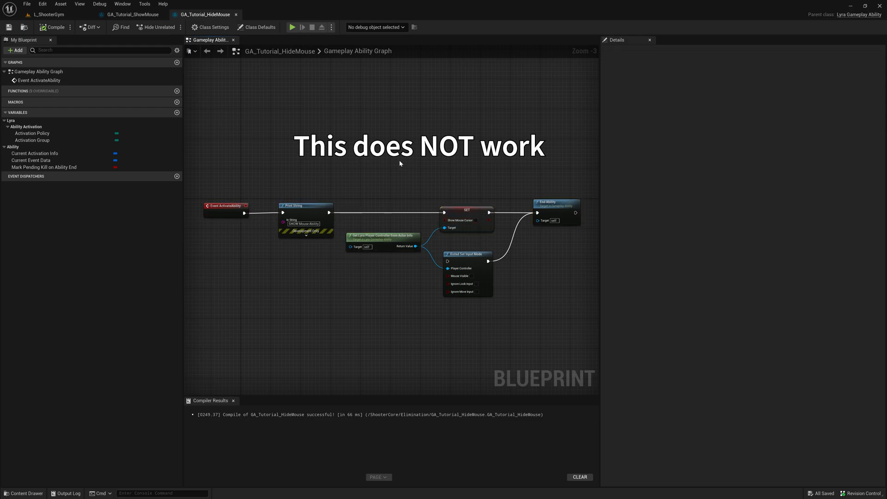
{"action": "left_click", "coordinate": [40, 14]}
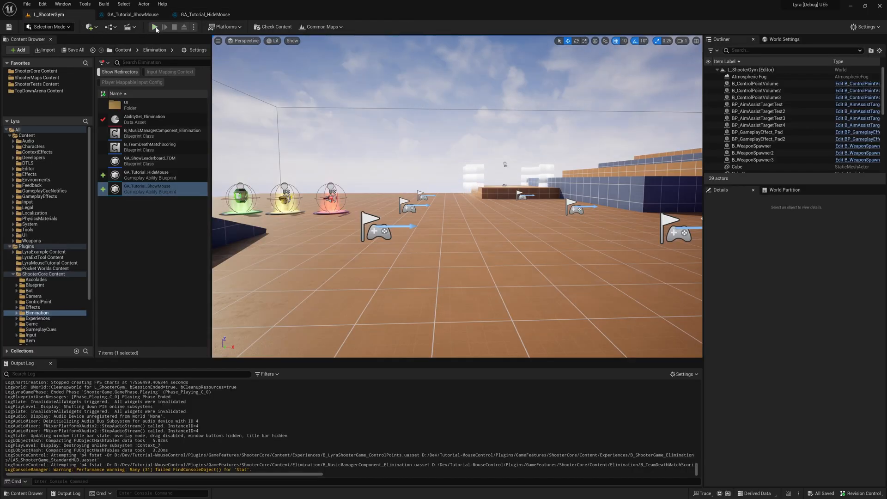
{"action": "left_click", "coordinate": [155, 27]}
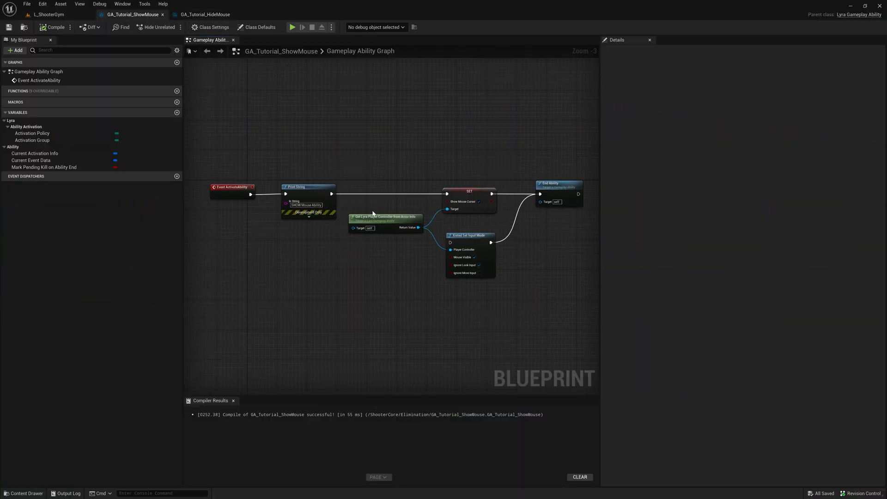
Step: Bypass SET Show Mouse Cursor so Print String feeds Xisted Set Input Mode in both graphs, then return to the level
{"action": "left_click", "coordinate": [469, 193]}
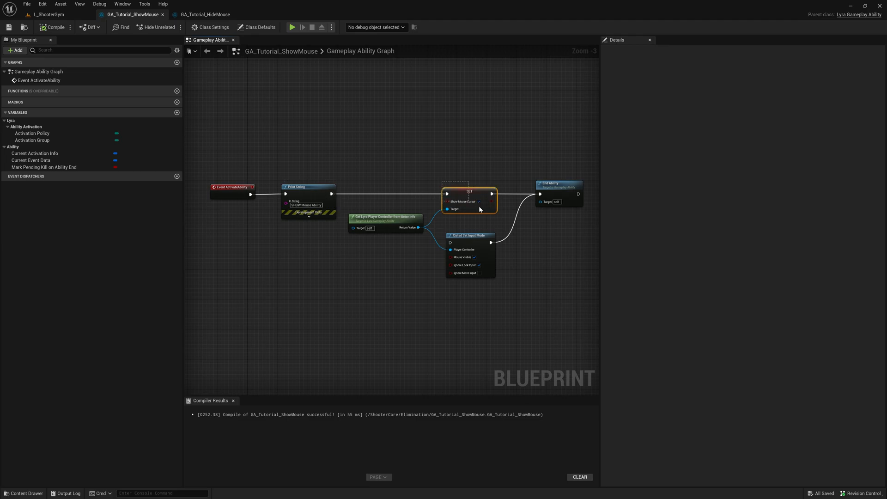
{"action": "mouse_move", "coordinate": [475, 238]}
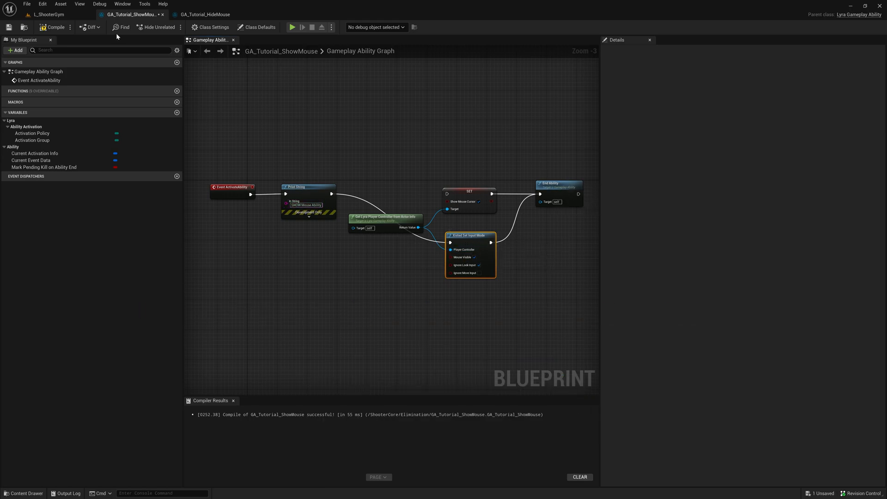
{"action": "left_click", "coordinate": [203, 14]}
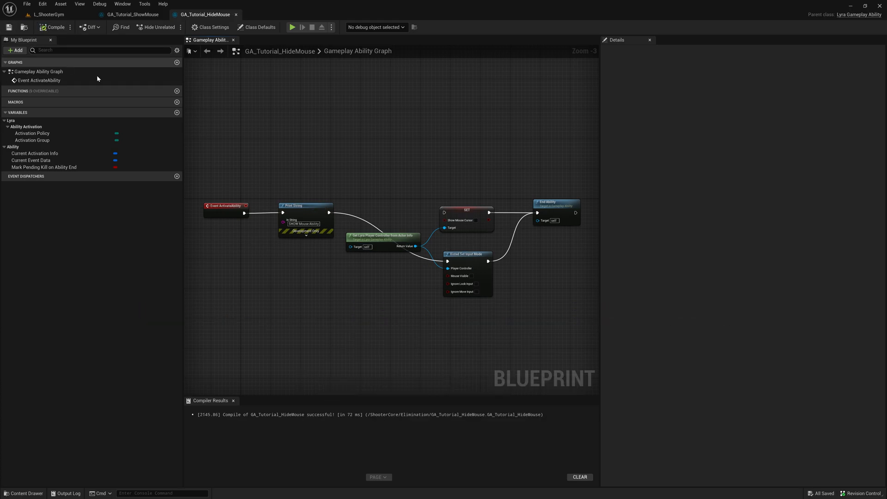
{"action": "left_click", "coordinate": [47, 14]}
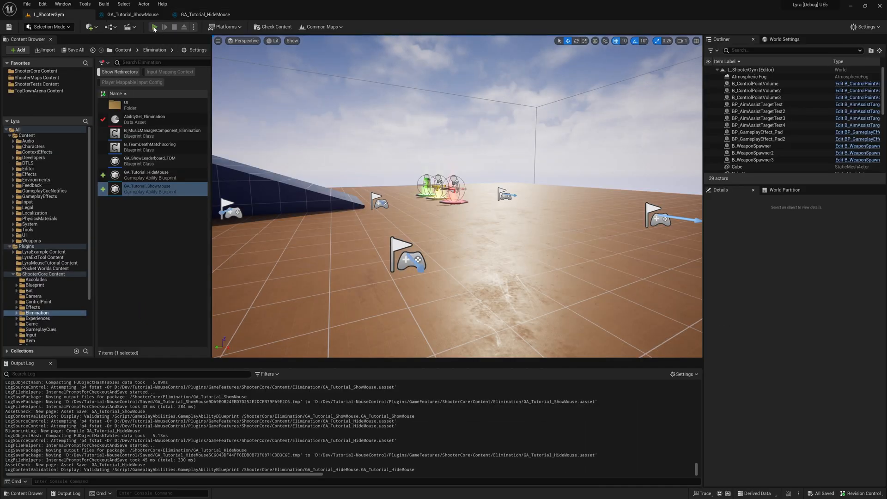
Step: Start a play session of ShooterGym to test the show-mouse ability's debug readout
{"action": "left_click", "coordinate": [154, 27]}
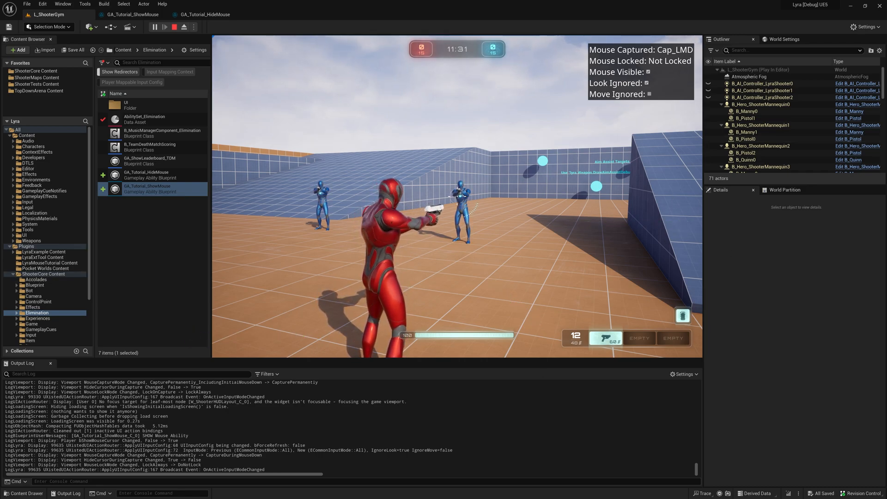
{"action": "mouse_move", "coordinate": [478, 119]}
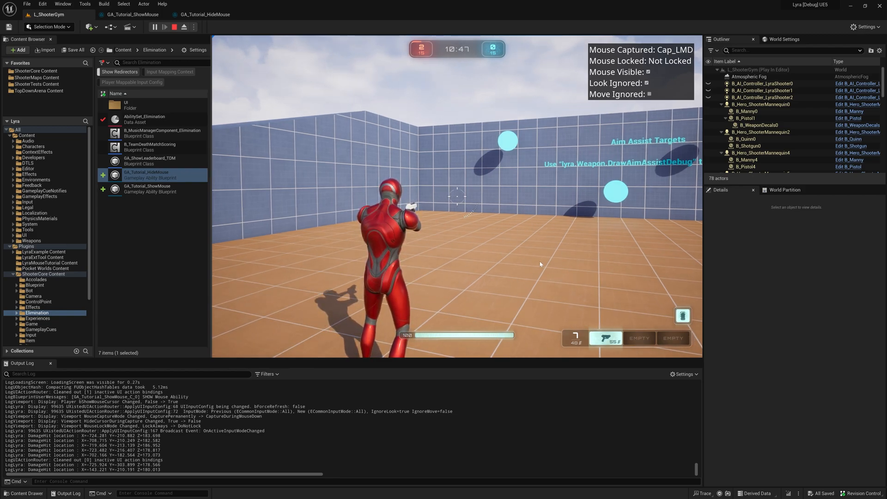
{"action": "mouse_move", "coordinate": [495, 253]}
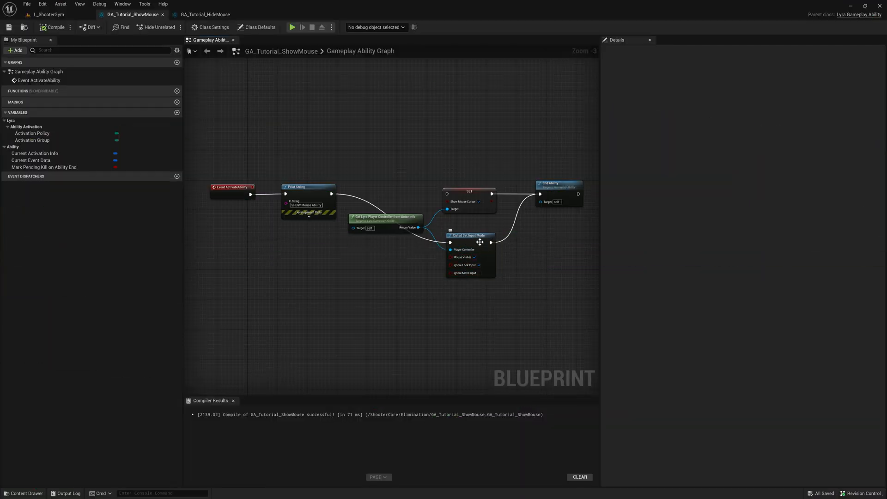
Step: Select the custom Xisted Set Input Mode node to reach its C++ definition
{"action": "left_click", "coordinate": [469, 234]}
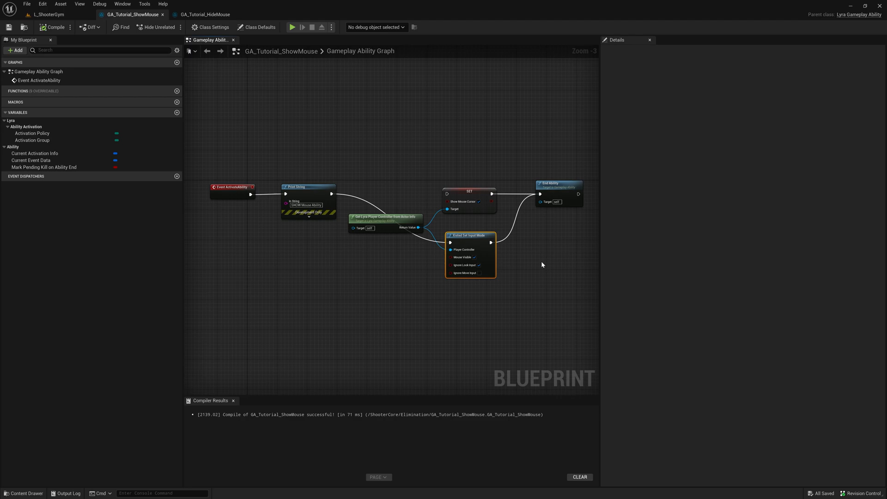
{"action": "mouse_move", "coordinate": [468, 258]}
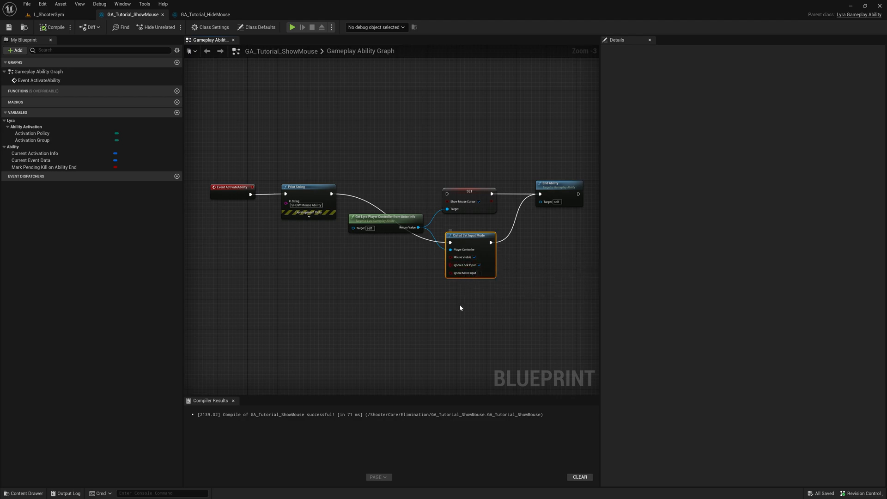
{"action": "mouse_move", "coordinate": [463, 326]}
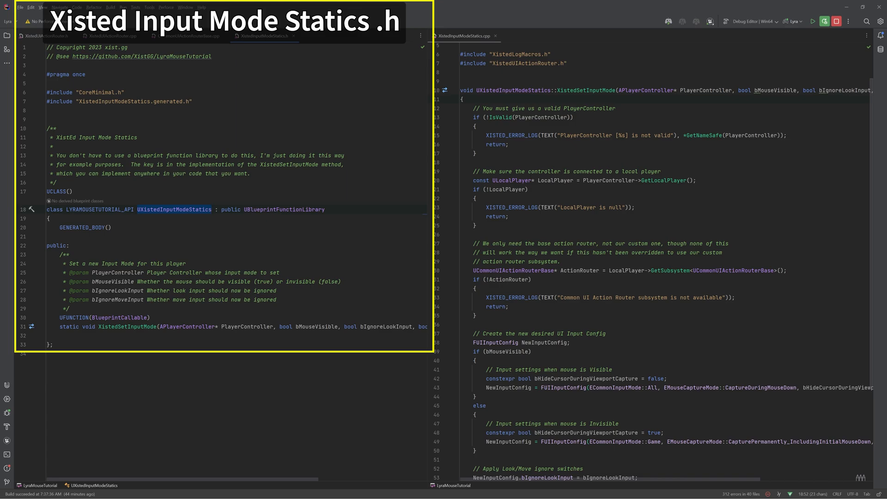
Step: Review XistedSetInputMode's validity checks and scroll to its FUIInputConfig setup block
{"action": "double_click", "coordinate": [128, 327]}
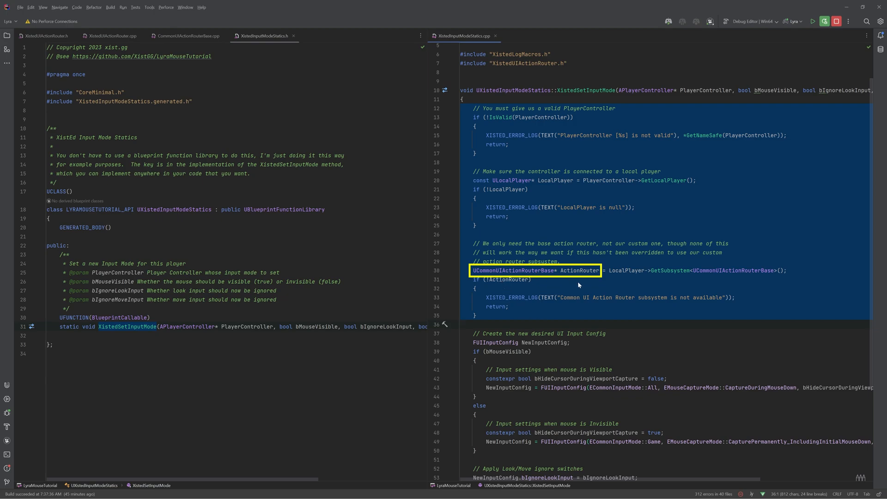
{"action": "mouse_move", "coordinate": [682, 271]}
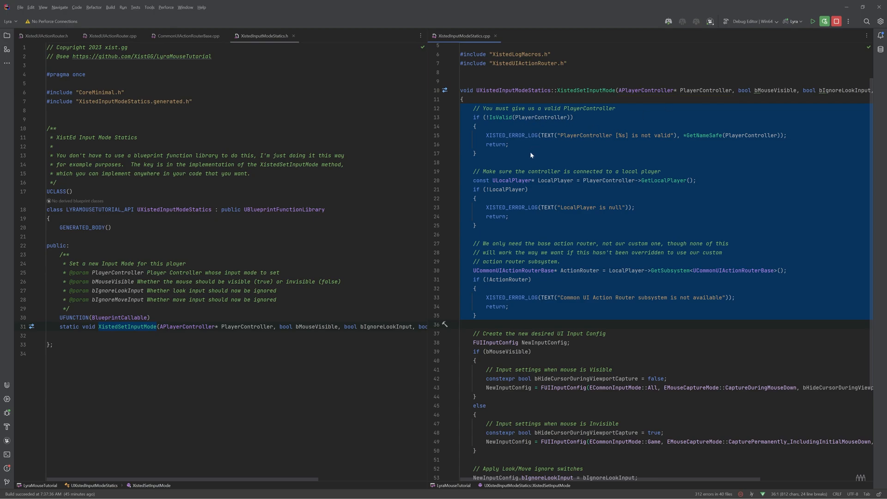
{"action": "mouse_move", "coordinate": [684, 277]}
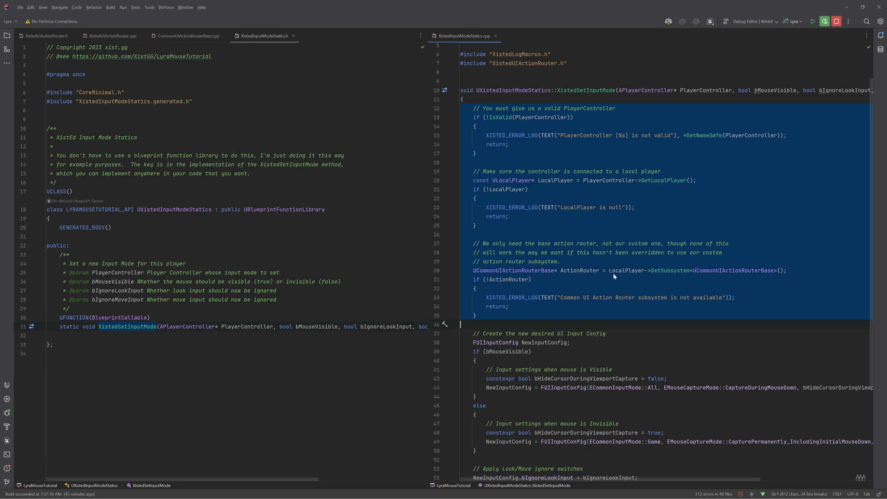
{"action": "mouse_move", "coordinate": [614, 276]}
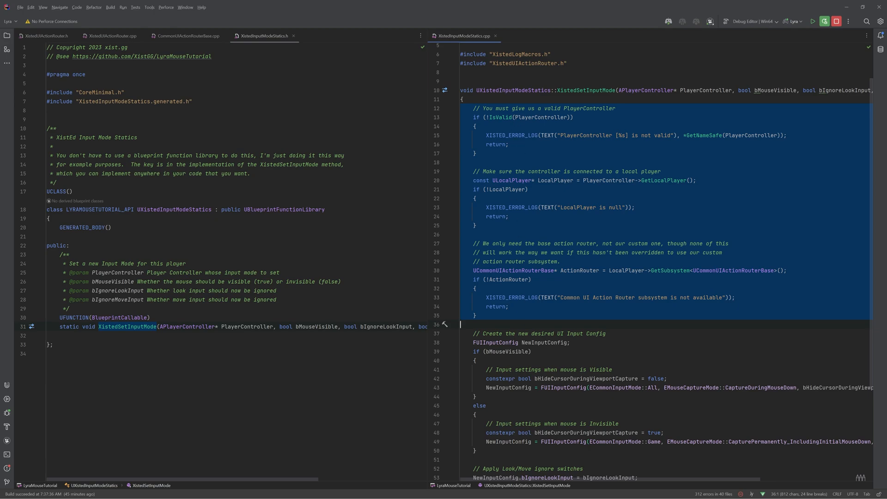
{"action": "mouse_move", "coordinate": [579, 275]}
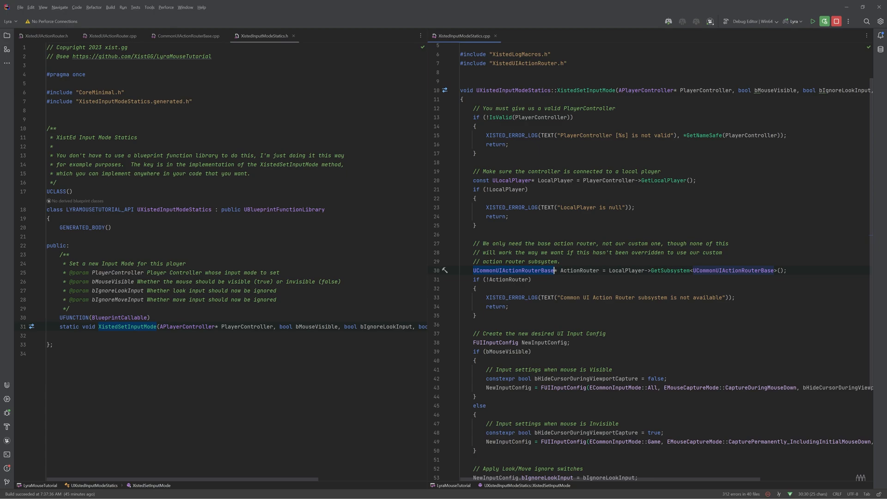
{"action": "scroll", "scroll_direction": "down", "scroll_amount": 3}
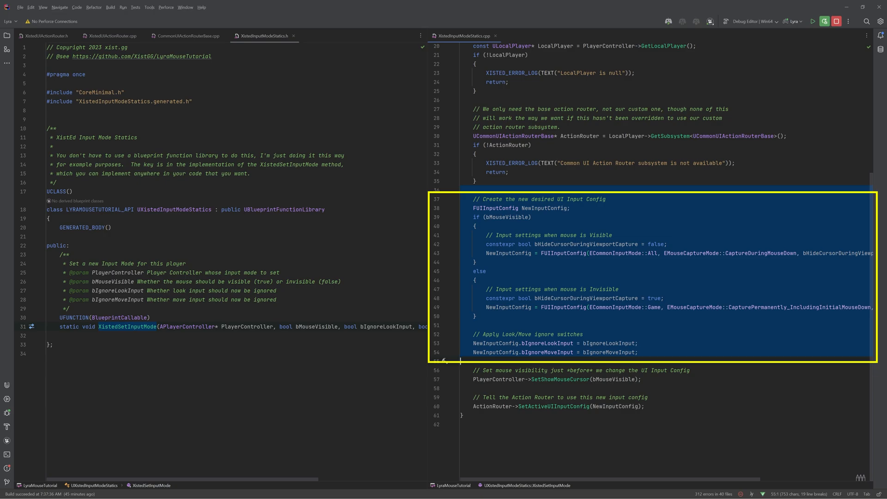
{"action": "double_click", "coordinate": [498, 208]}
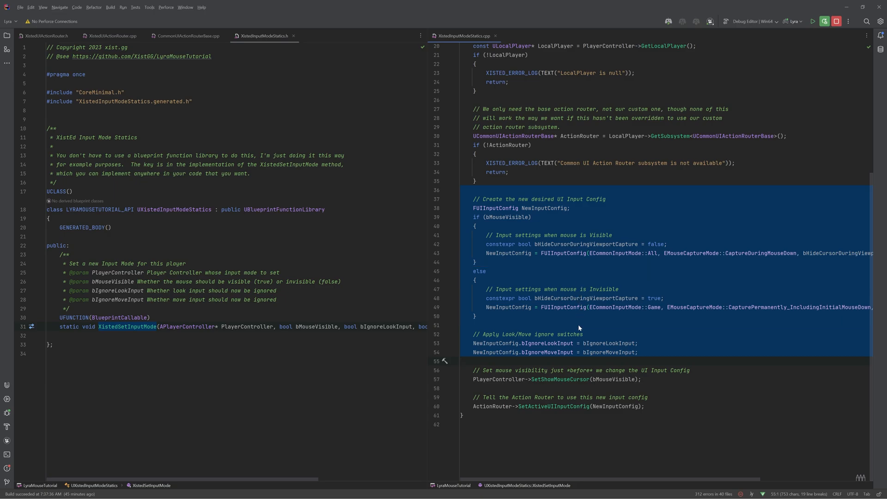
{"action": "mouse_move", "coordinate": [543, 346]}
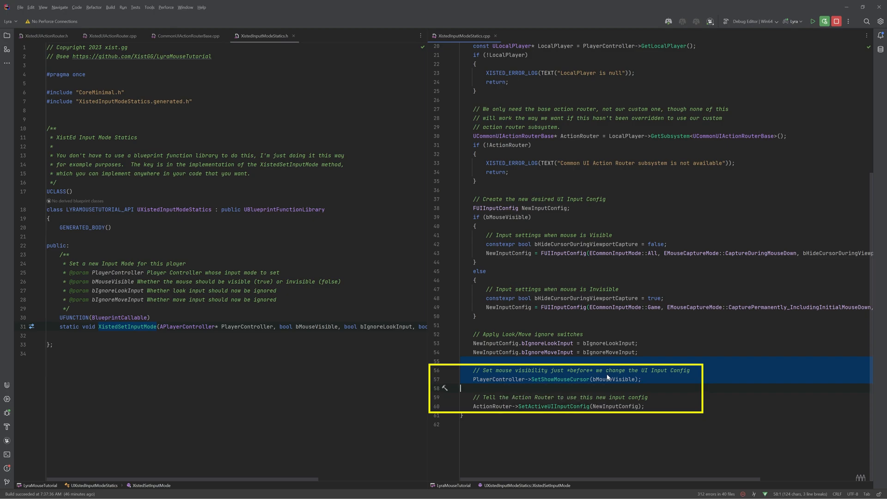
{"action": "mouse_move", "coordinate": [661, 378]}
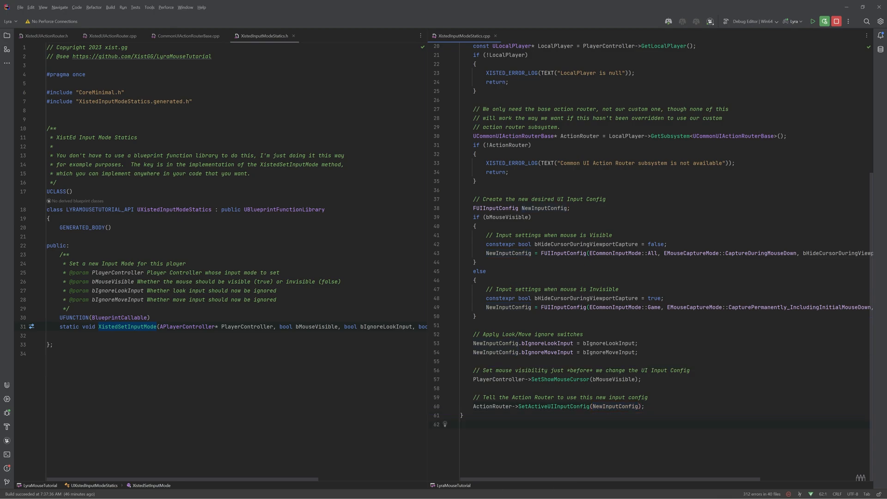
{"action": "scroll", "scroll_direction": "up", "scroll_amount": 3}
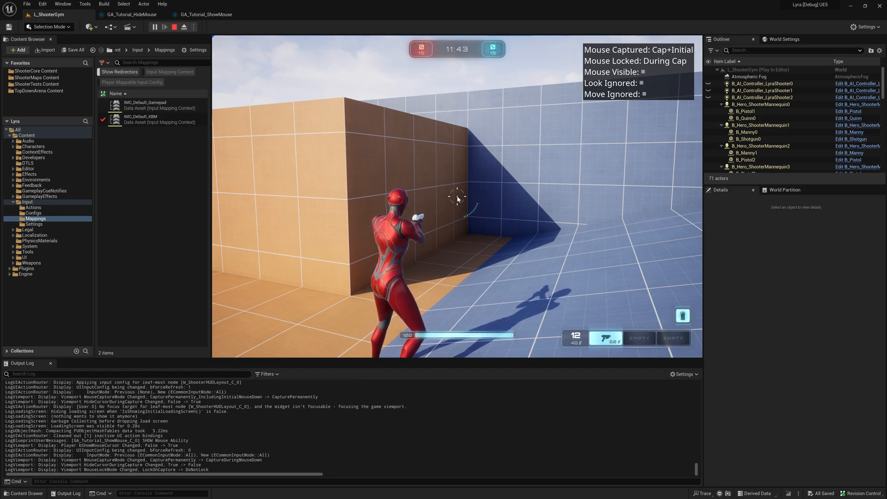
{"action": "mouse_move", "coordinate": [539, 200]}
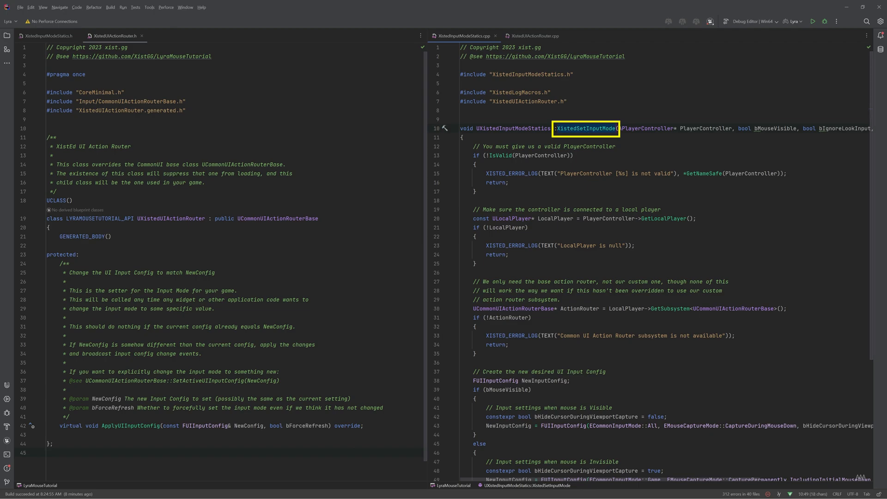
Step: Scroll to UCommonUIActionRouterBase::ApplyUIInputConfig in CommonUIActionRouterBase.cpp
{"action": "scroll", "scroll_direction": "down", "scroll_amount": 3}
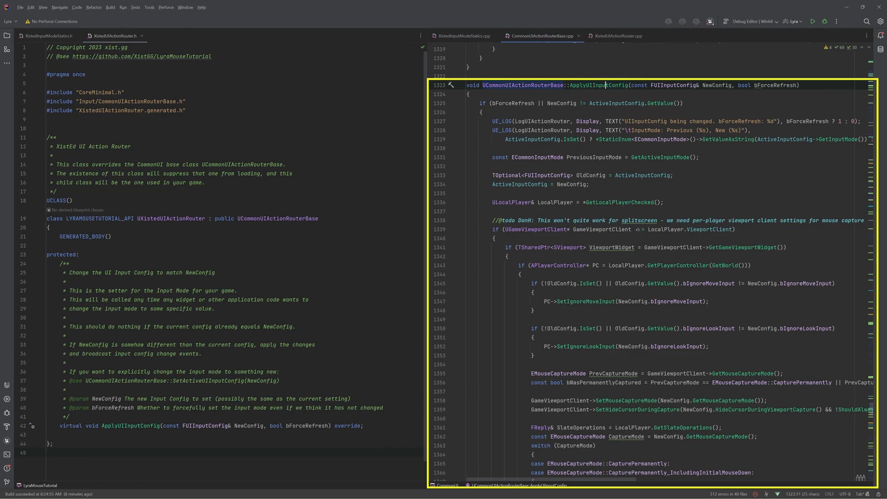
{"action": "scroll", "scroll_direction": "down", "scroll_amount": 3}
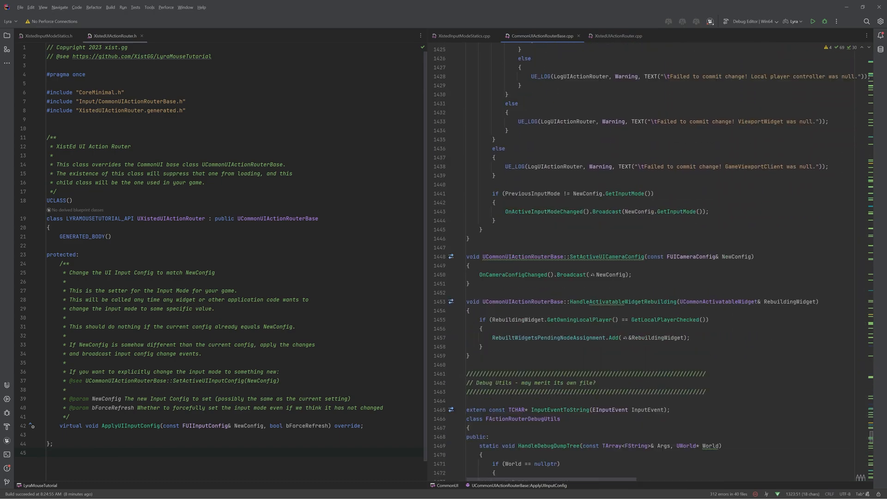
{"action": "scroll", "scroll_direction": "up", "scroll_amount": 3}
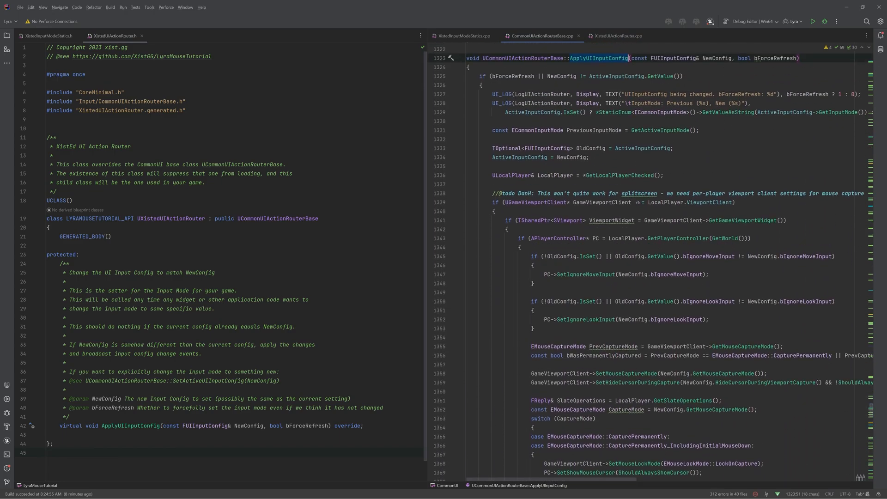
{"action": "scroll", "scroll_direction": "up", "scroll_amount": 3}
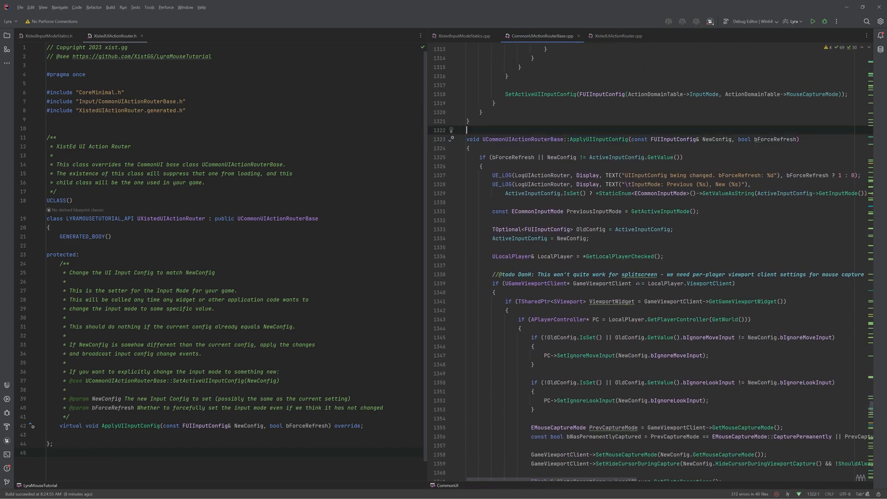
{"action": "scroll", "scroll_direction": "down", "scroll_amount": 3}
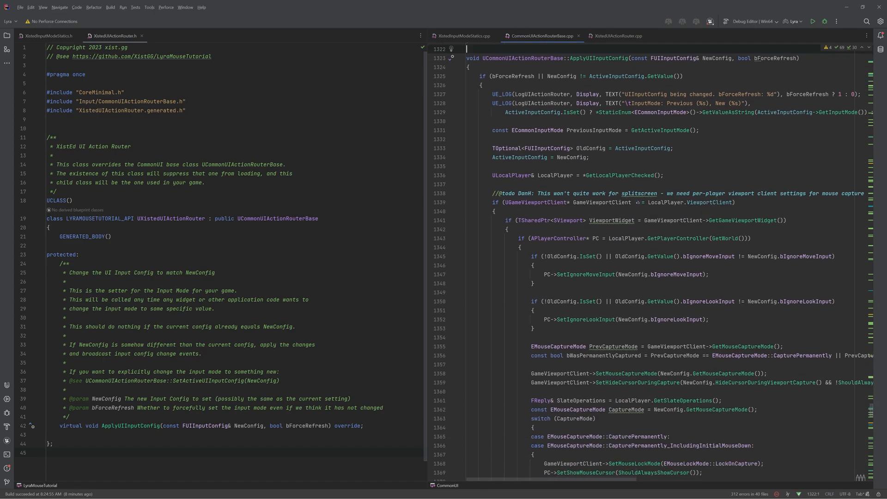
{"action": "scroll", "scroll_direction": "down", "scroll_amount": 3}
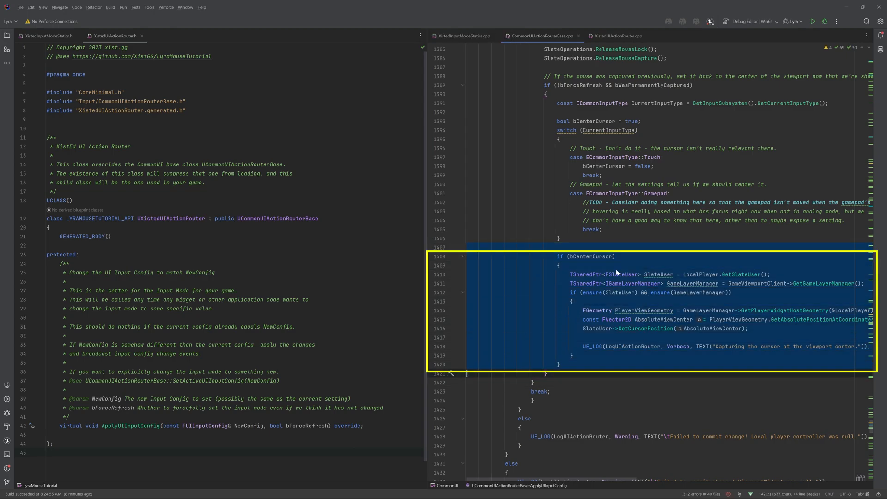
{"action": "mouse_move", "coordinate": [604, 264]}
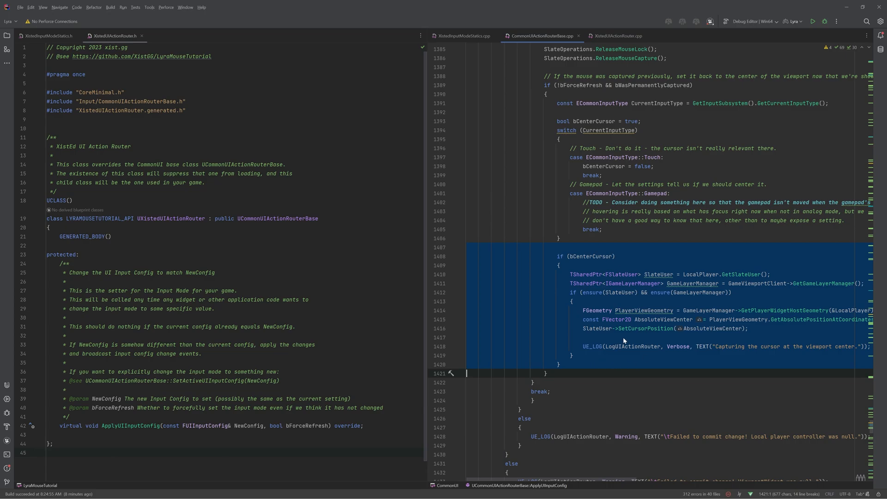
{"action": "mouse_move", "coordinate": [654, 351]}
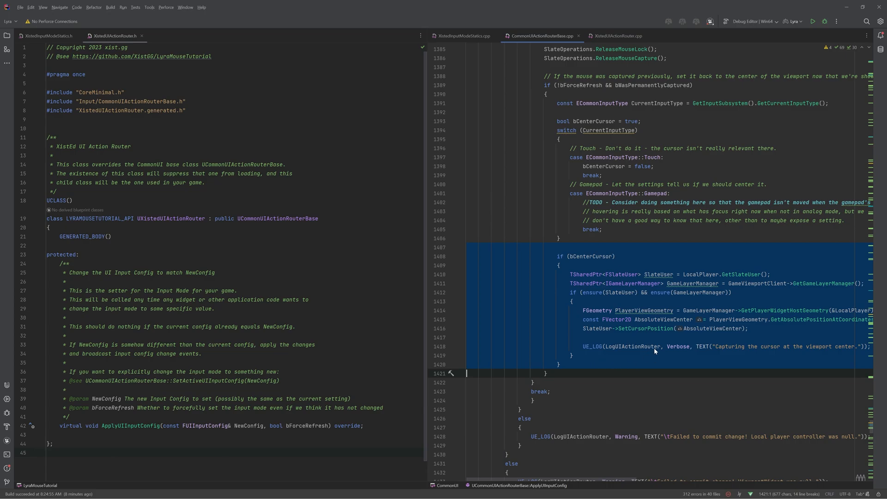
{"action": "scroll", "scroll_direction": "up", "scroll_amount": 3}
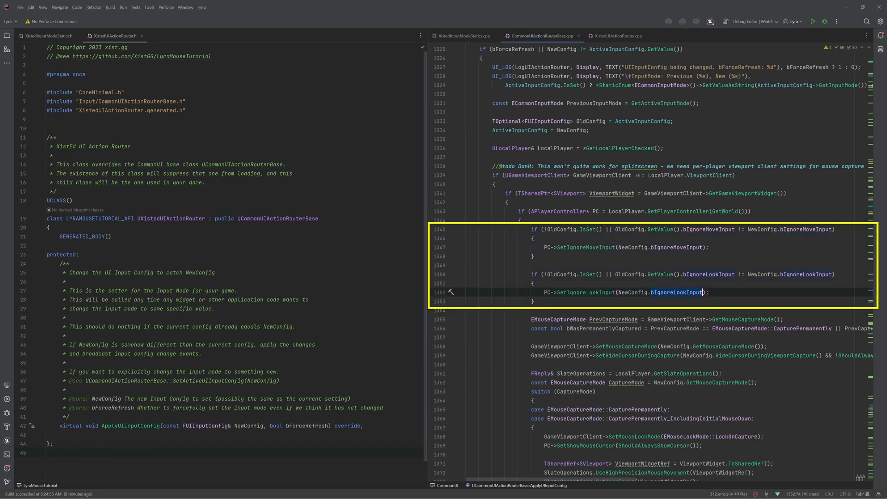
{"action": "scroll", "scroll_direction": "up", "scroll_amount": 3}
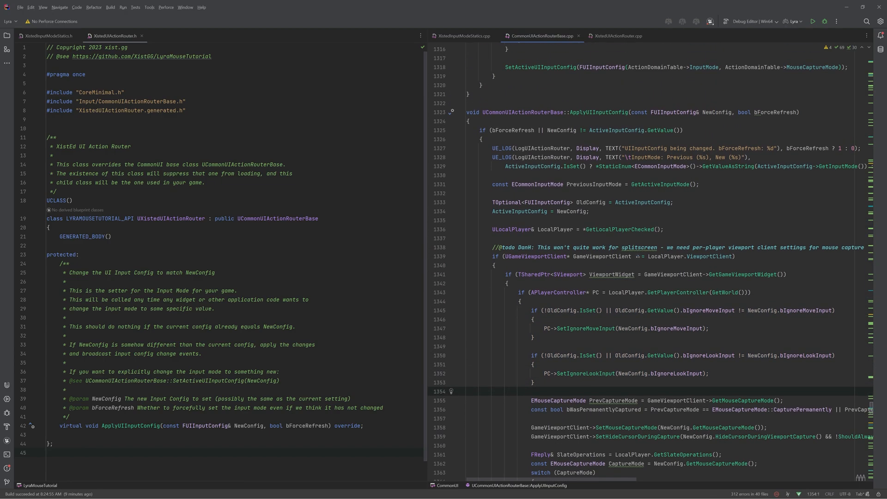
{"action": "left_click", "coordinate": [676, 129]}
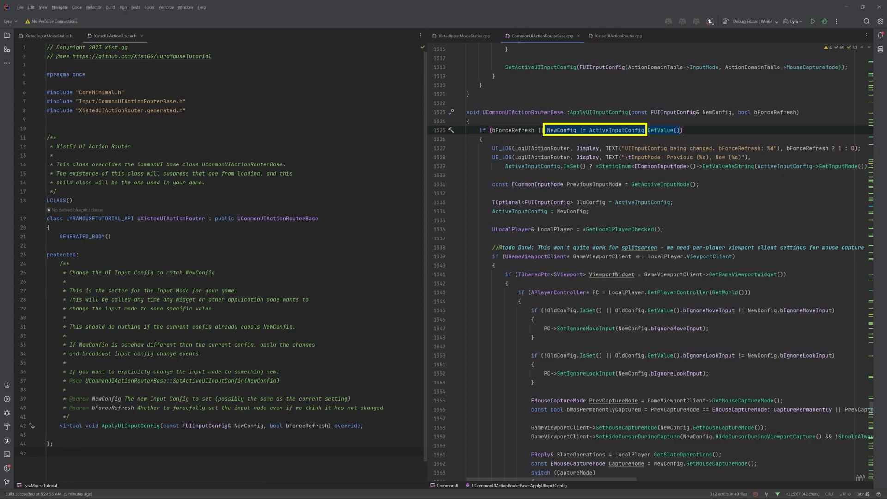
{"action": "left_click", "coordinate": [683, 130]}
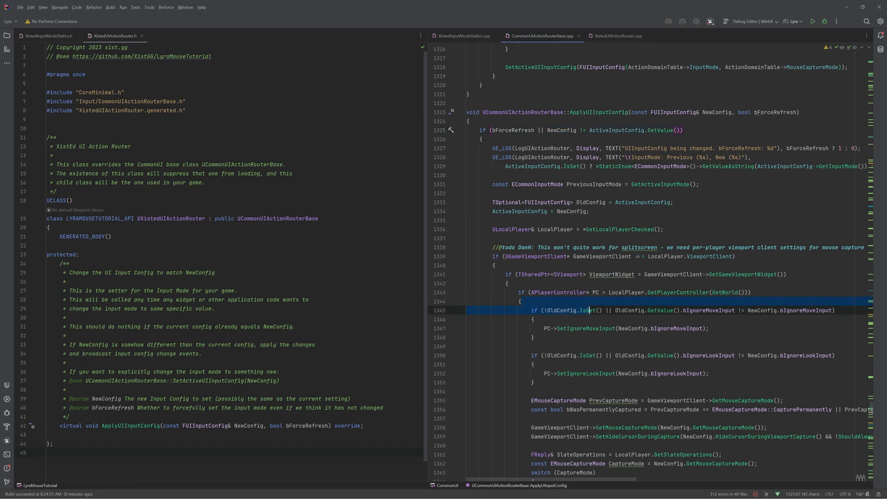
{"action": "left_click", "coordinate": [582, 355]}
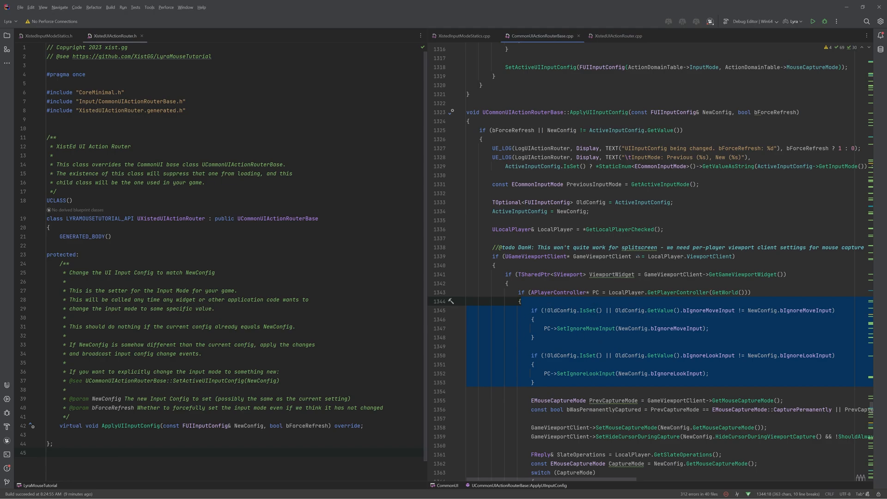
{"action": "mouse_move", "coordinate": [588, 325]}
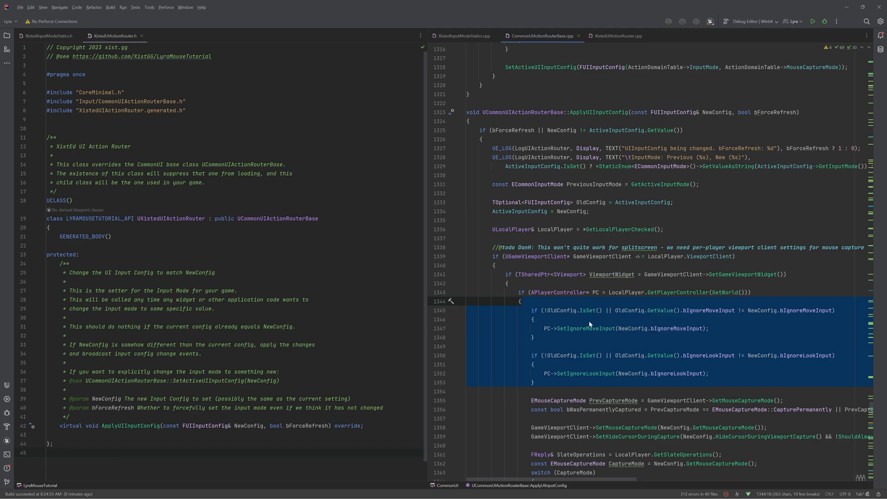
{"action": "mouse_move", "coordinate": [606, 301]}
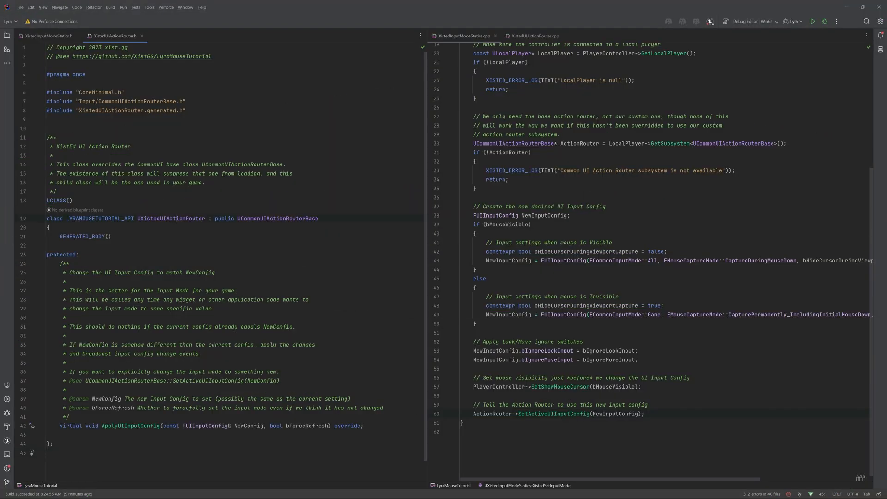
Step: Select UXistedUIActionRouter and its ApplyUIInputConfig override, then bring up the router implementation
{"action": "double_click", "coordinate": [172, 218]}
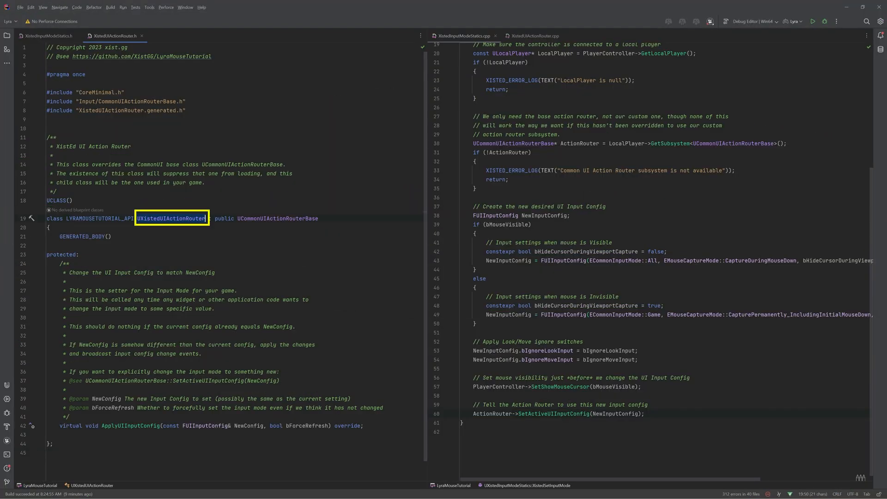
{"action": "mouse_move", "coordinate": [164, 221]}
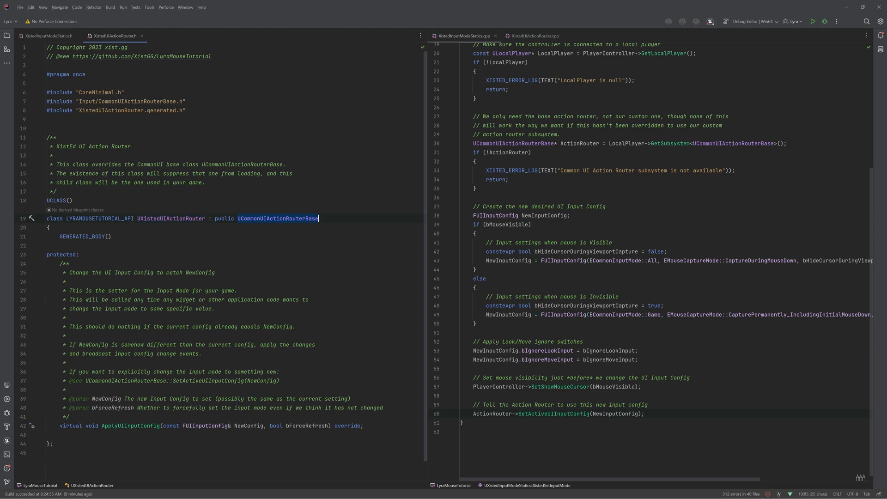
{"action": "double_click", "coordinate": [266, 219]}
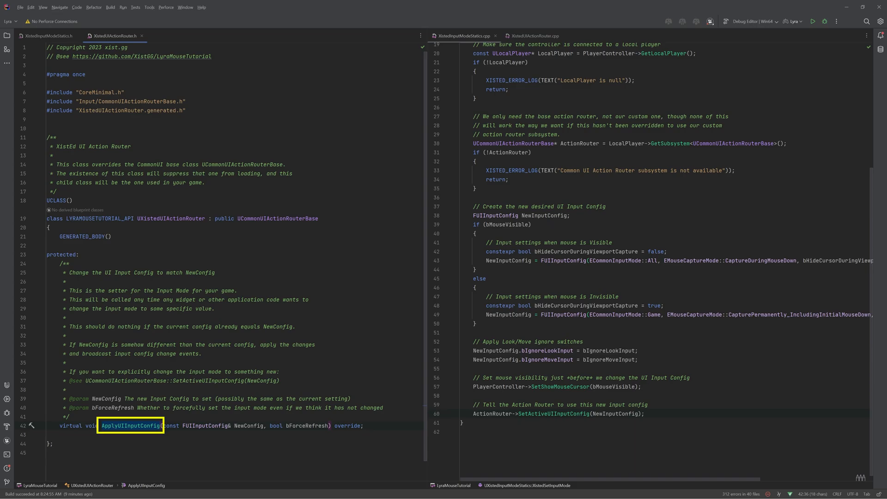
{"action": "left_click", "coordinate": [534, 36]}
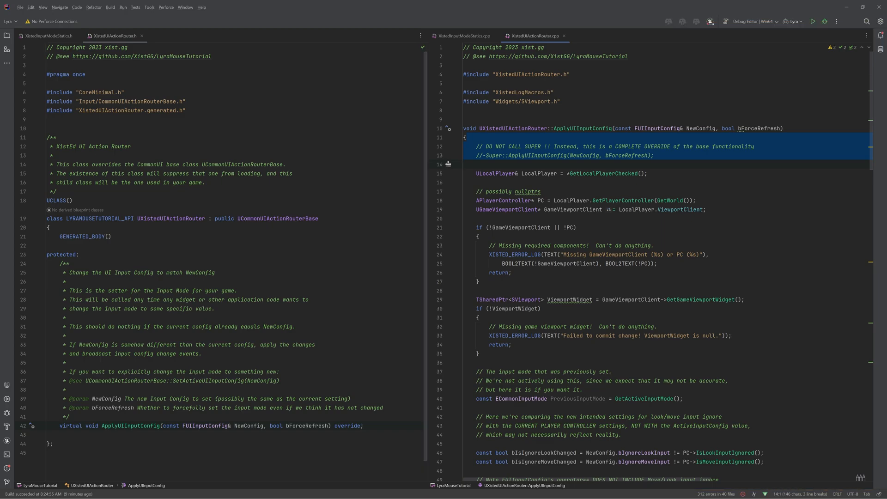
{"action": "left_click", "coordinate": [559, 155]}
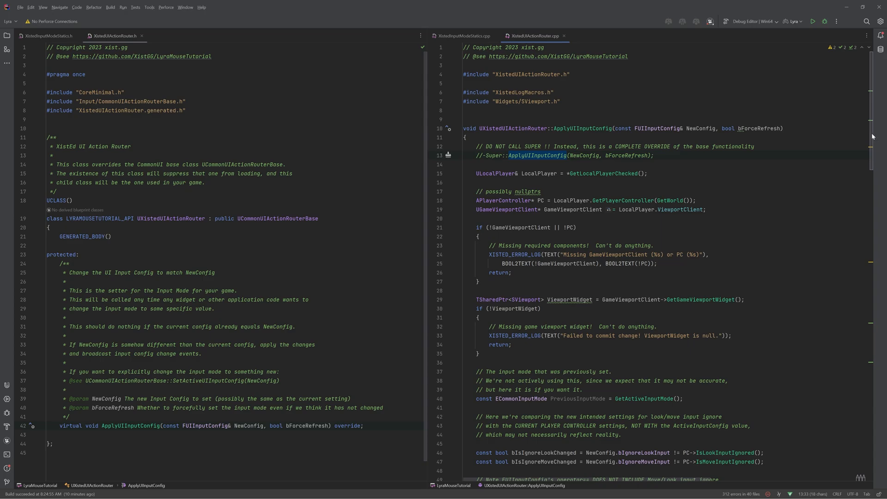
{"action": "scroll", "scroll_direction": "down", "scroll_amount": 3}
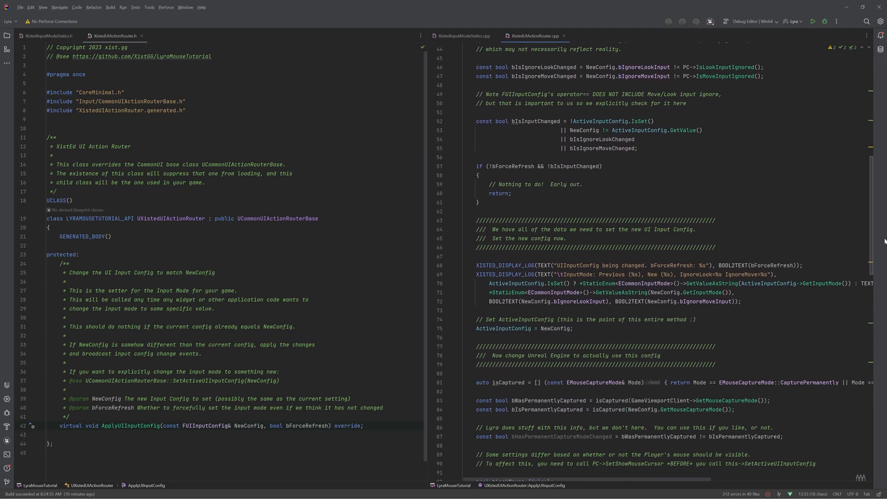
{"action": "scroll", "scroll_direction": "down", "scroll_amount": 3}
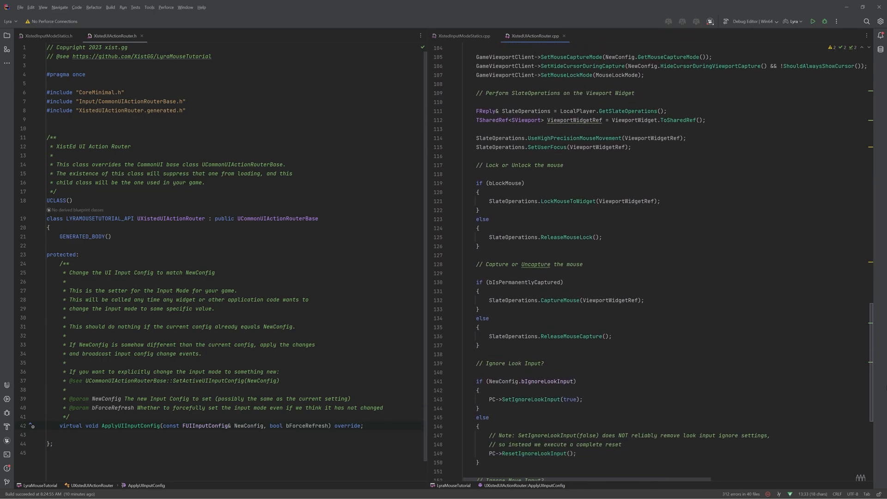
{"action": "scroll", "scroll_direction": "down", "scroll_amount": 3}
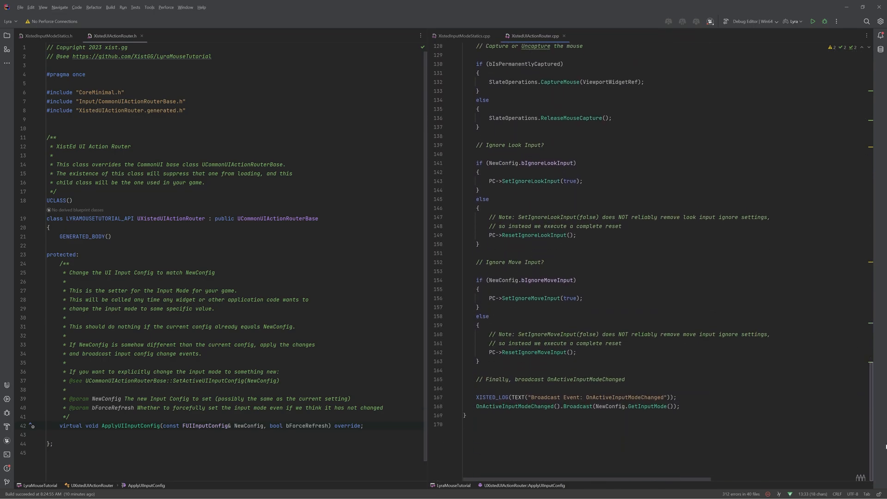
{"action": "scroll", "scroll_direction": "up", "scroll_amount": 3}
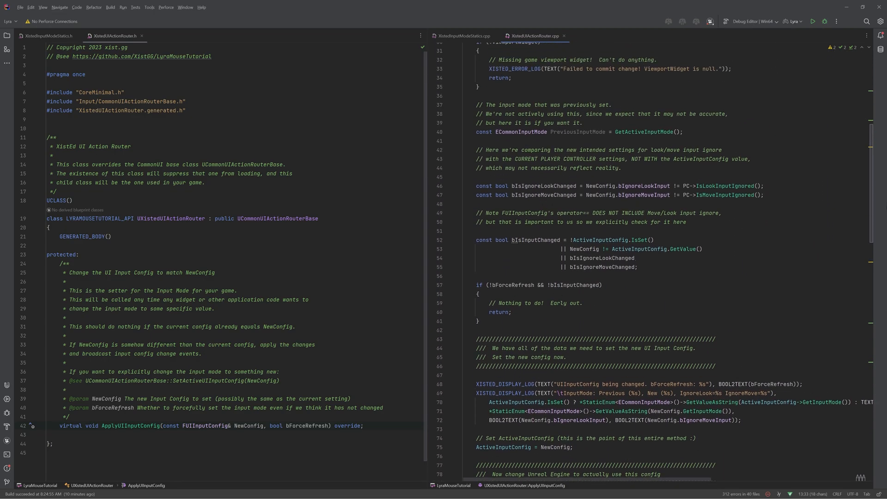
{"action": "scroll", "scroll_direction": "up", "scroll_amount": 3}
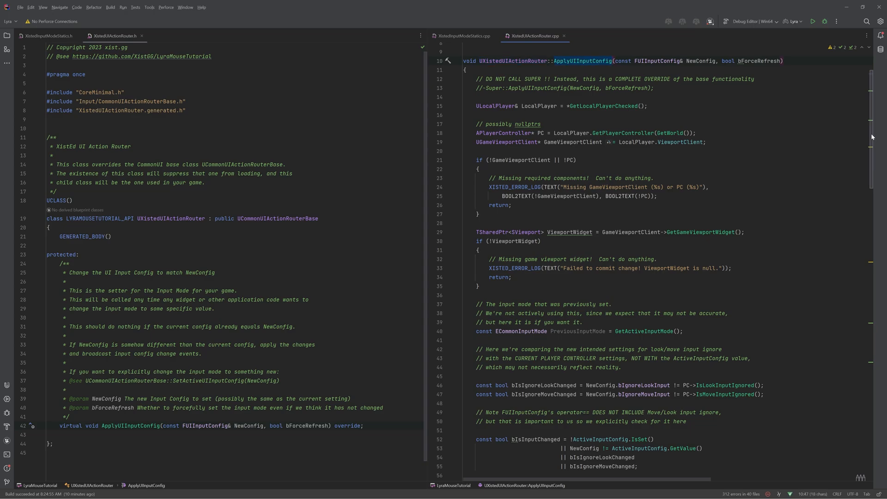
{"action": "scroll", "scroll_direction": "up", "scroll_amount": 3}
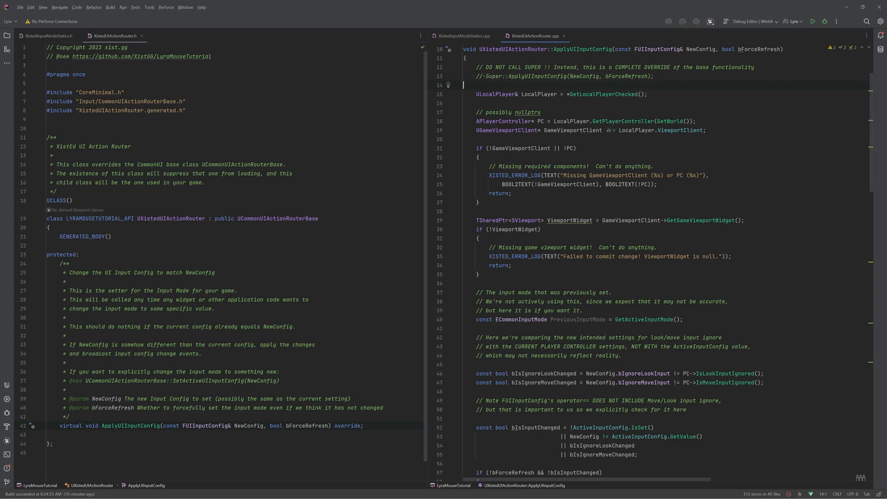
{"action": "scroll", "scroll_direction": "up", "scroll_amount": 3}
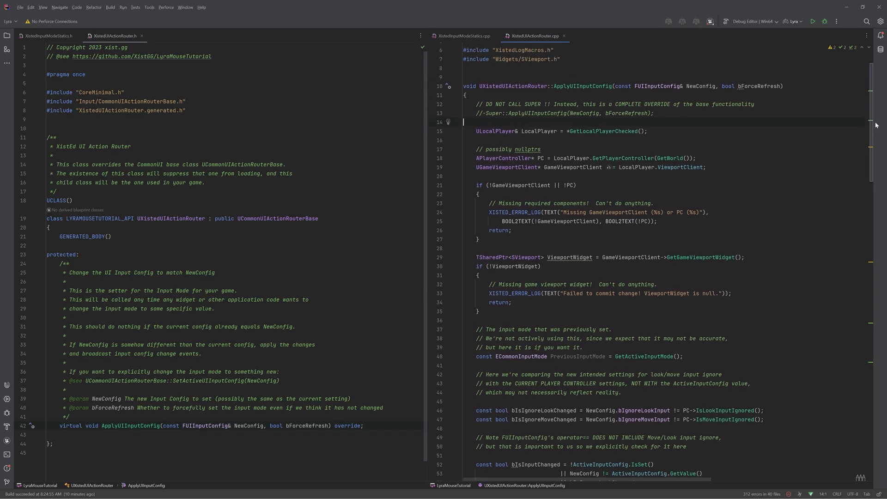
{"action": "scroll", "scroll_direction": "up", "scroll_amount": 3}
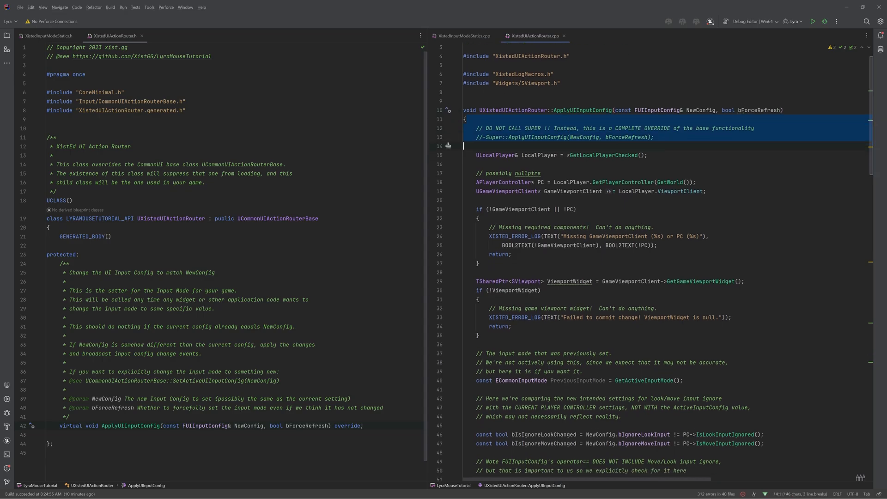
{"action": "scroll", "scroll_direction": "down", "scroll_amount": 3}
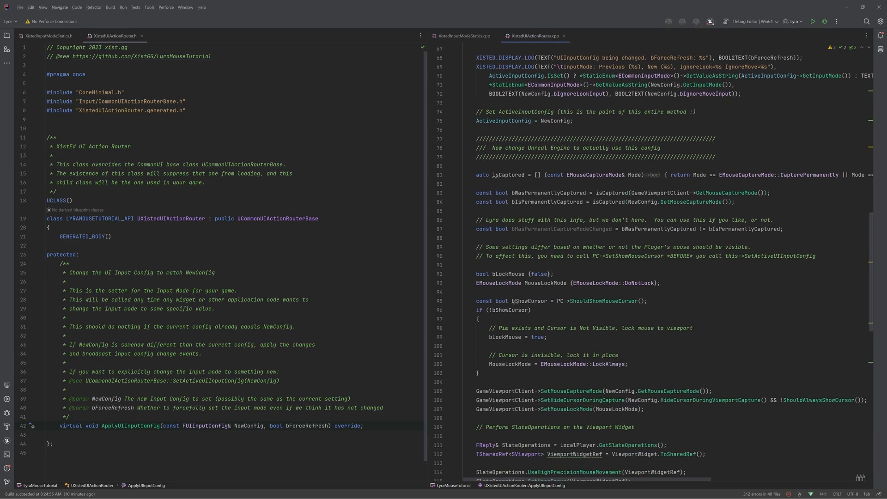
{"action": "scroll", "scroll_direction": "up", "scroll_amount": 3}
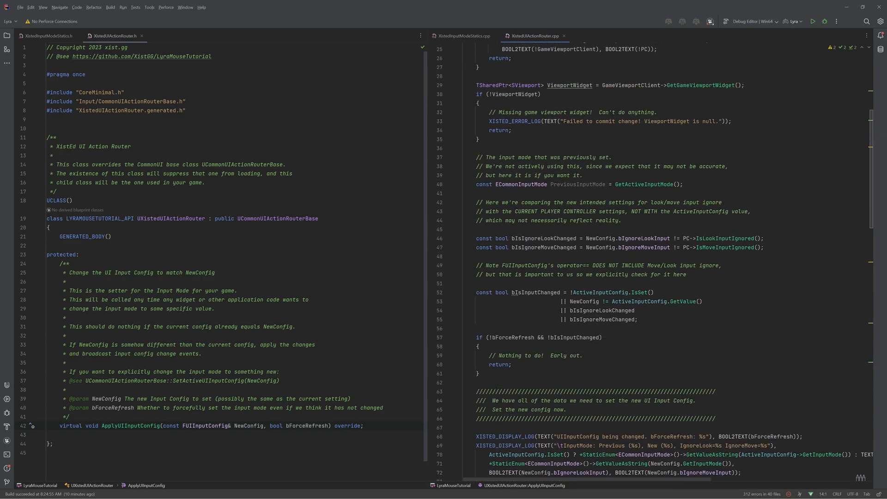
{"action": "scroll", "scroll_direction": "up", "scroll_amount": 3}
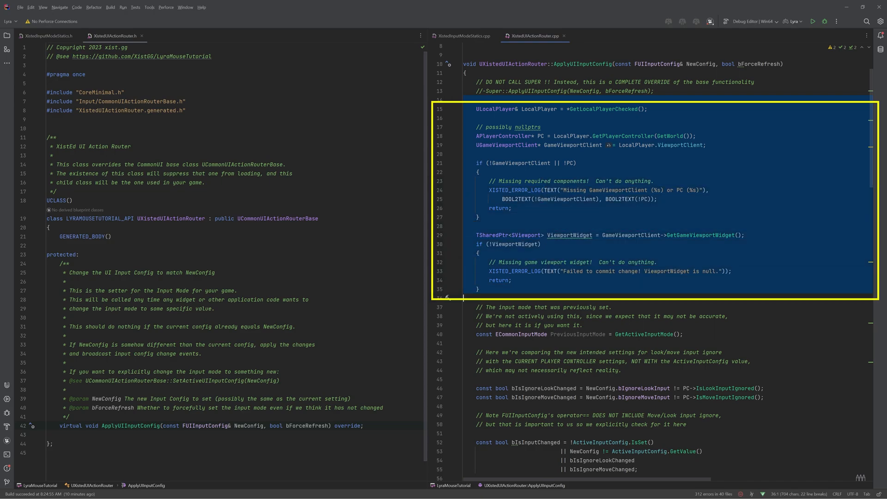
{"action": "left_click", "coordinate": [754, 280]}
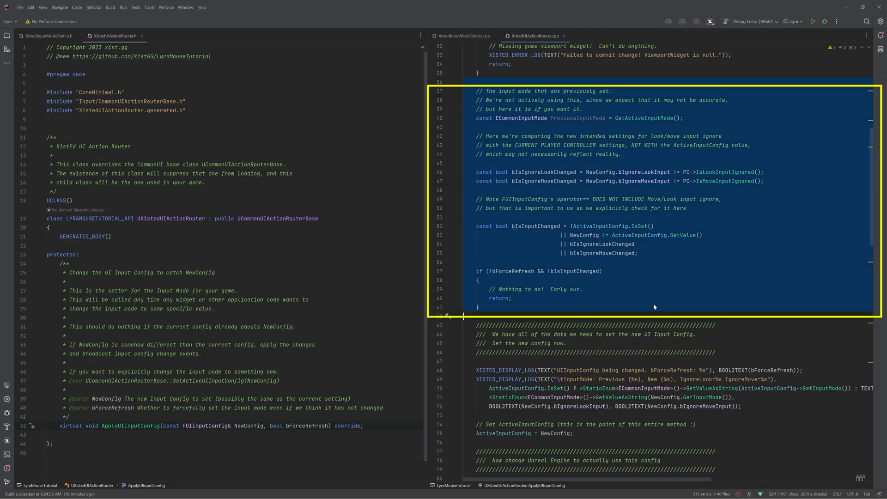
{"action": "mouse_move", "coordinate": [643, 300]}
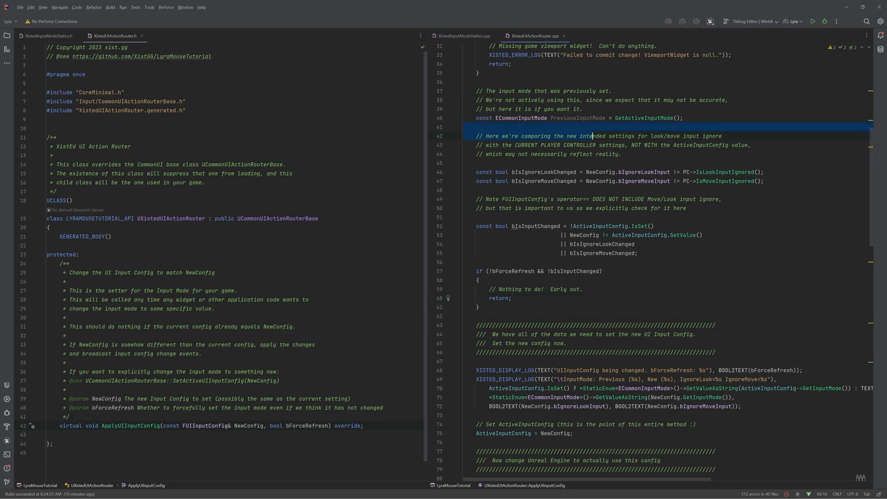
{"action": "double_click", "coordinate": [543, 172]}
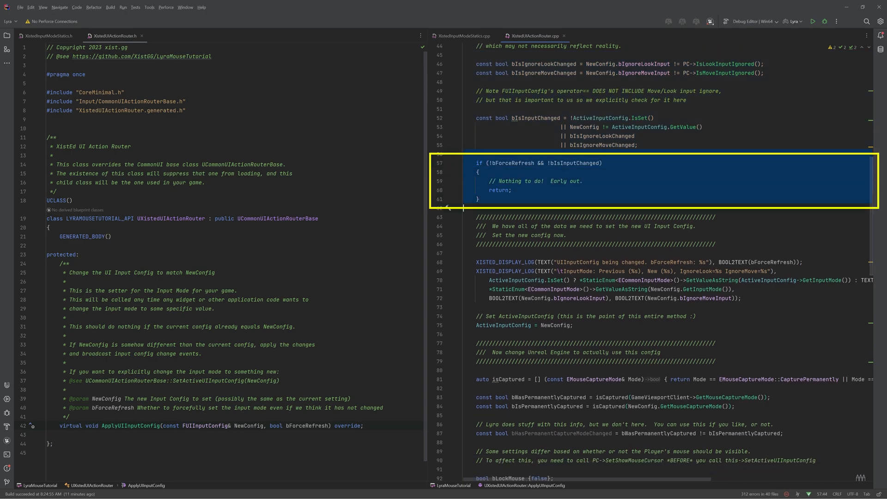
{"action": "scroll", "scroll_direction": "down", "scroll_amount": 3}
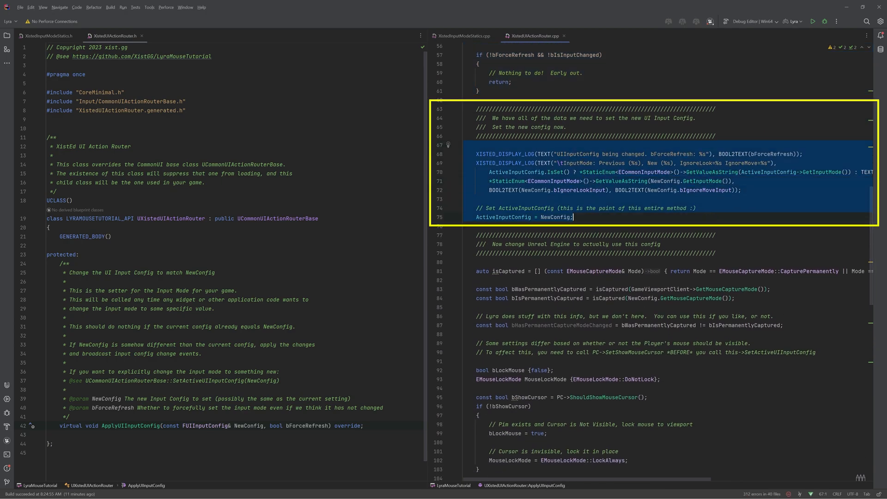
{"action": "scroll", "scroll_direction": "down", "scroll_amount": 3}
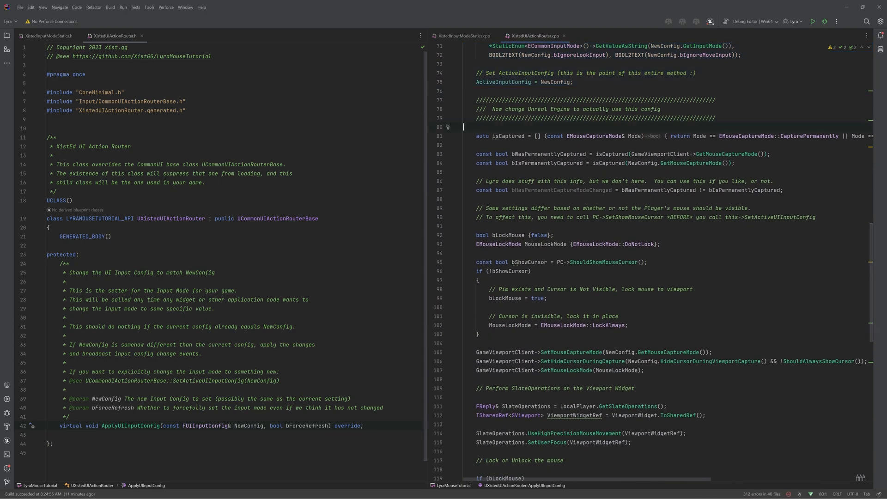
{"action": "scroll", "scroll_direction": "down", "scroll_amount": 3}
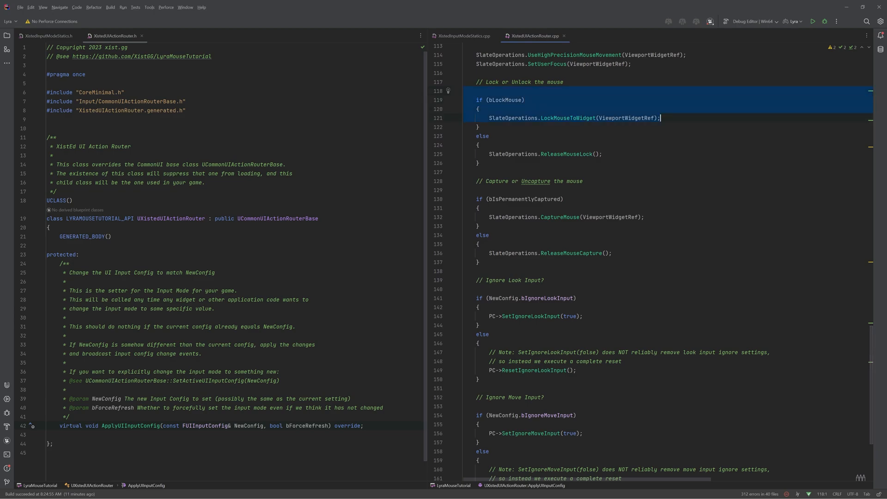
{"action": "scroll", "scroll_direction": "down", "scroll_amount": 3}
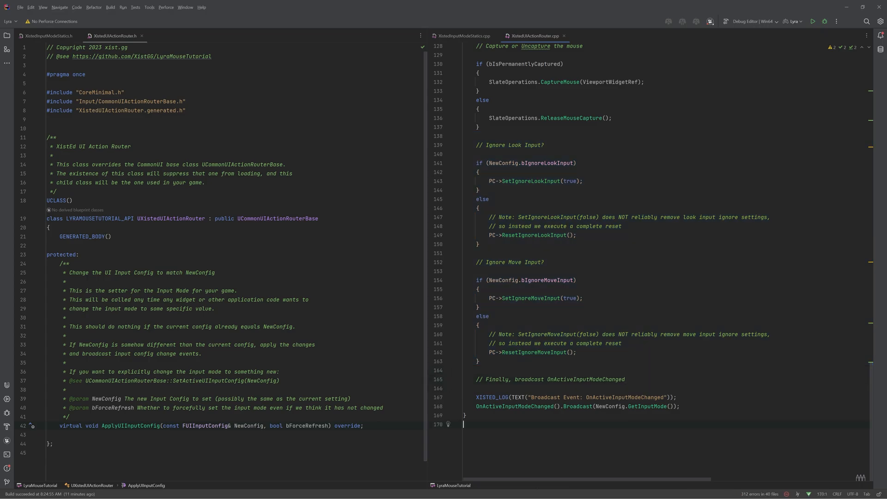
{"action": "scroll", "scroll_direction": "up", "scroll_amount": 3}
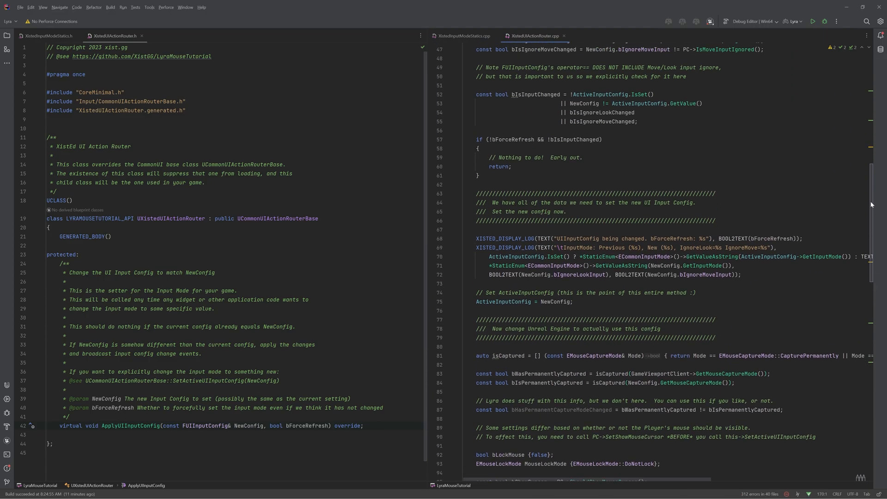
{"action": "scroll", "scroll_direction": "down", "scroll_amount": 3}
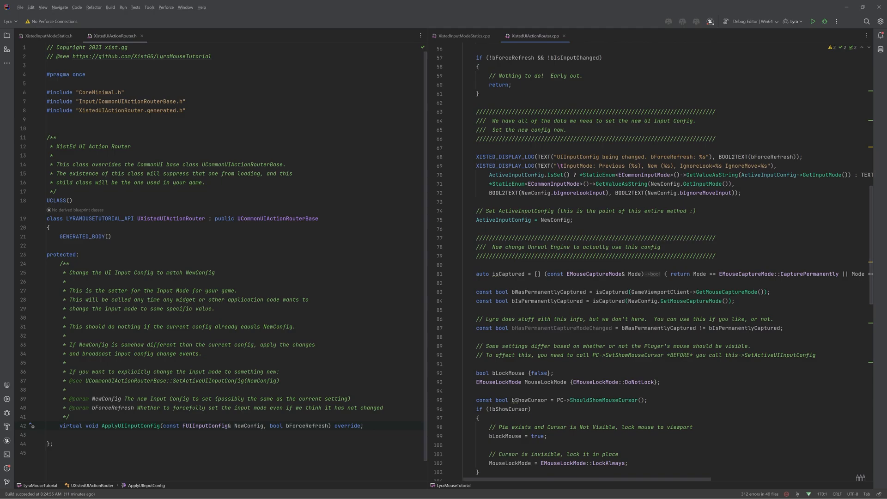
{"action": "scroll", "scroll_direction": "up", "scroll_amount": 3}
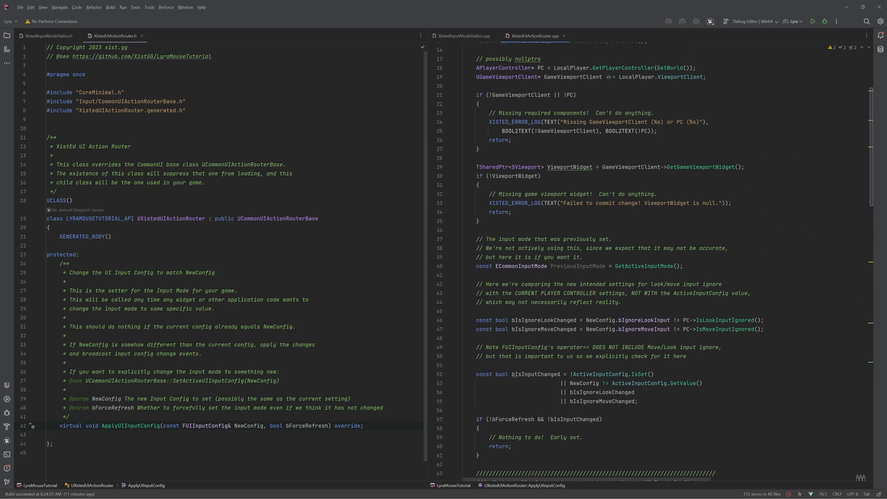
{"action": "scroll", "scroll_direction": "up", "scroll_amount": 3}
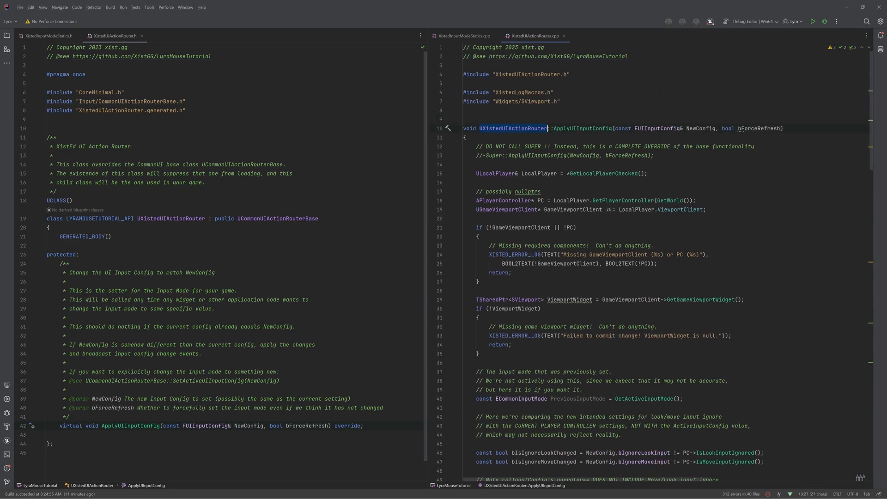